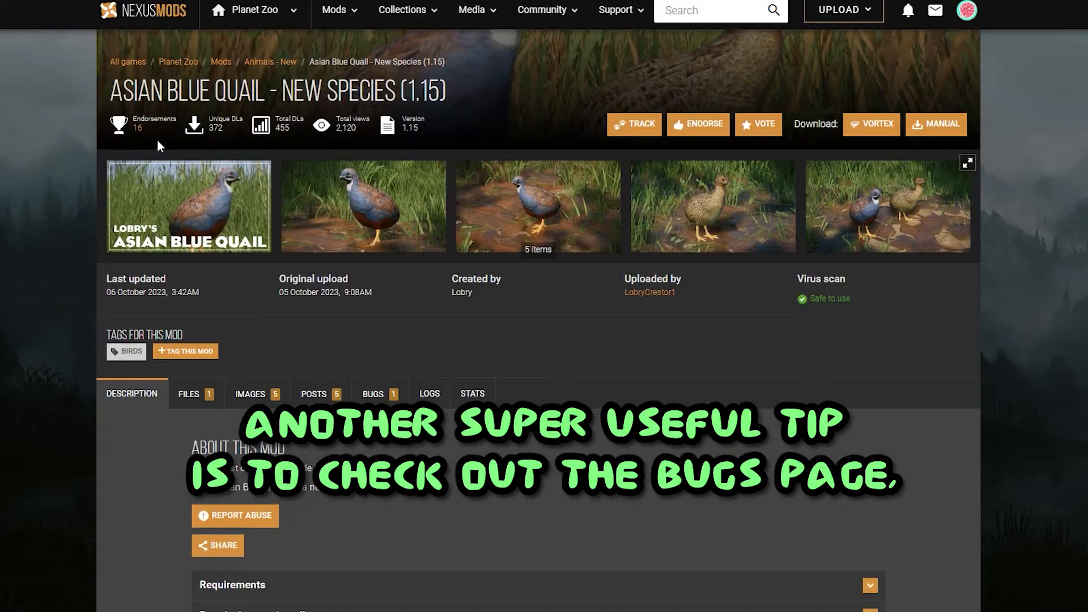
Step: View the Asian Blue Quail mod's Bugs list and read the 'Does Not Appear Ingame' report
{"action": "left_click", "coordinate": [373, 394]}
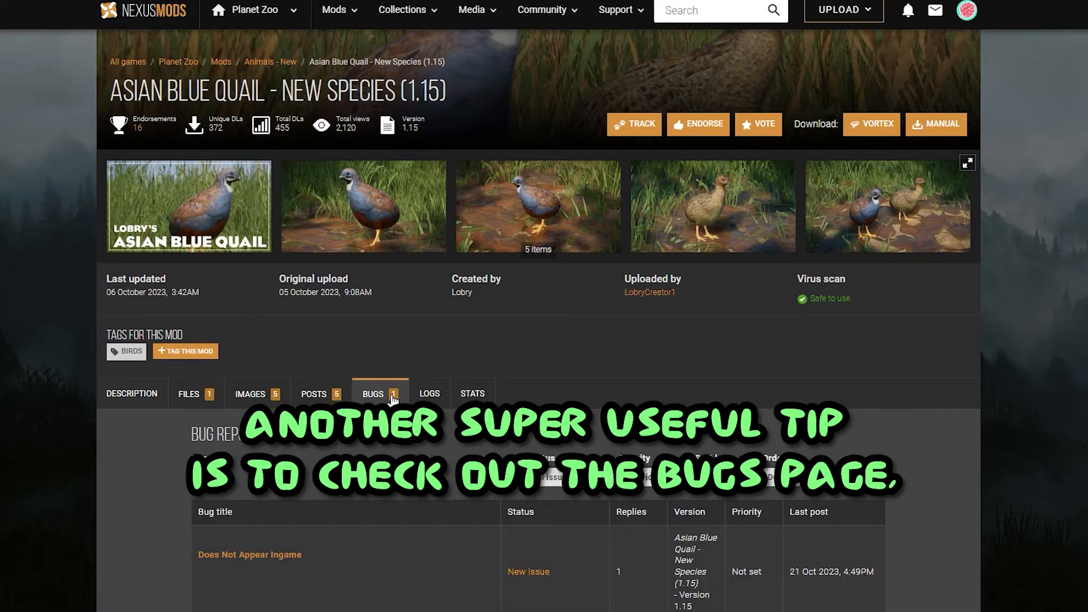
{"action": "scroll", "scroll_direction": "down", "scroll_amount": 3}
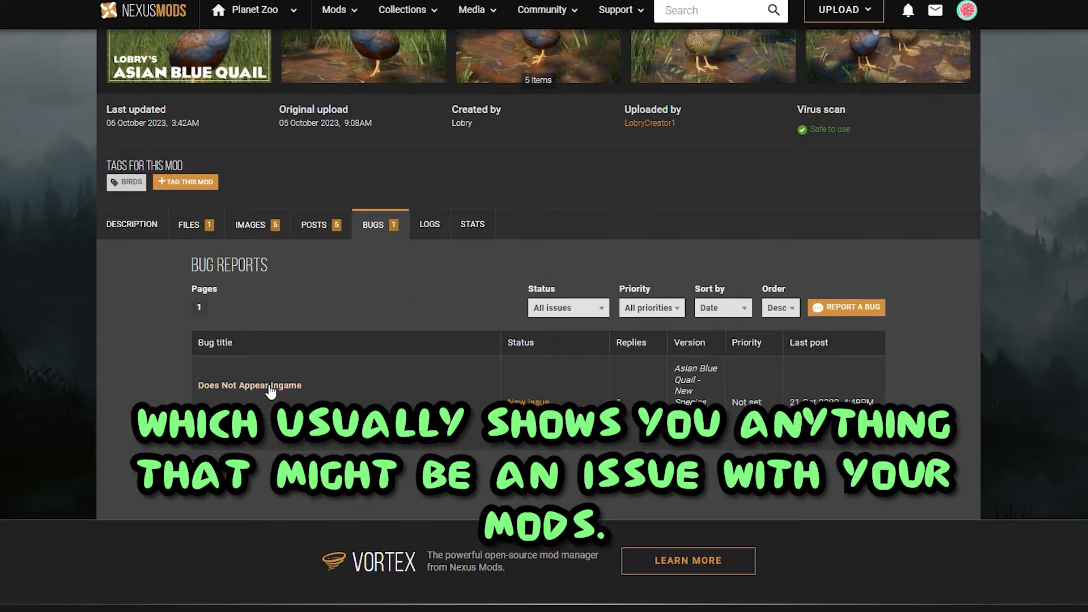
{"action": "left_click", "coordinate": [249, 385]}
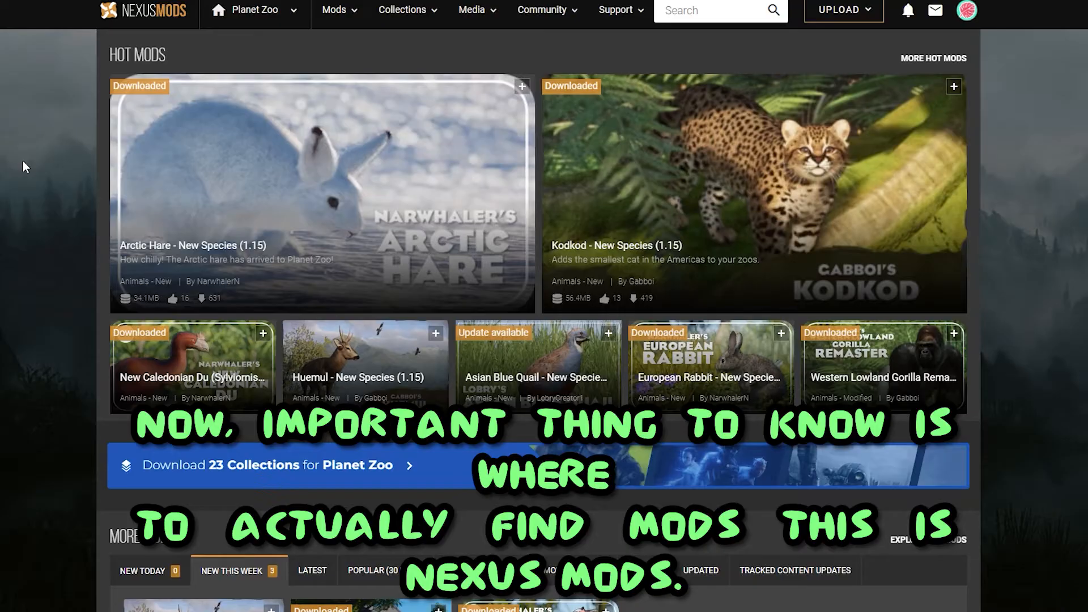
{"action": "mouse_move", "coordinate": [135, 87]}
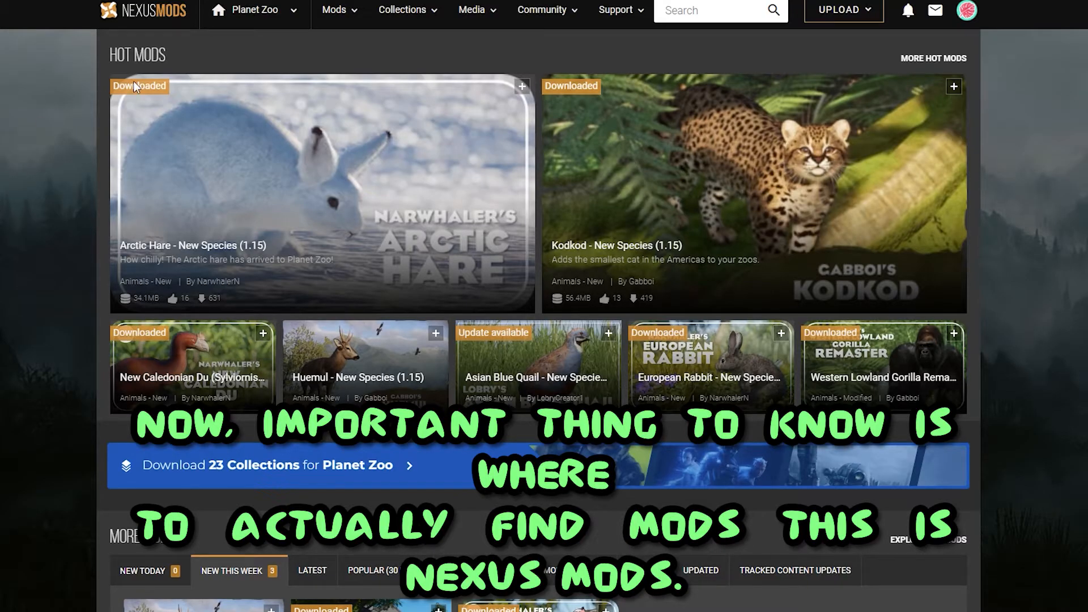
{"action": "mouse_move", "coordinate": [196, 75]}
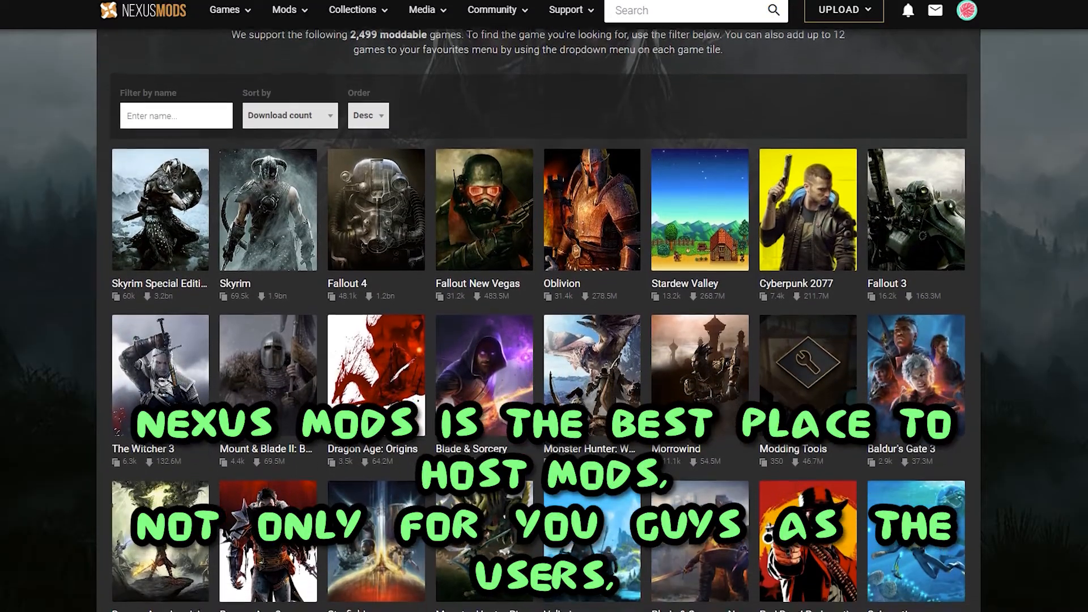
{"action": "scroll", "scroll_direction": "down", "scroll_amount": 3}
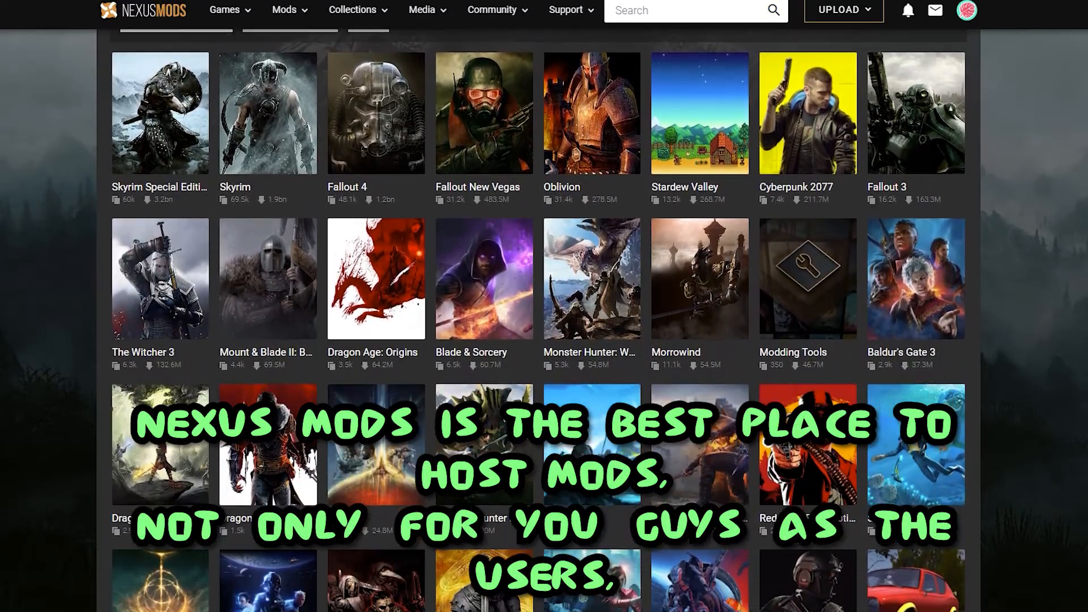
{"action": "scroll", "scroll_direction": "down", "scroll_amount": 3}
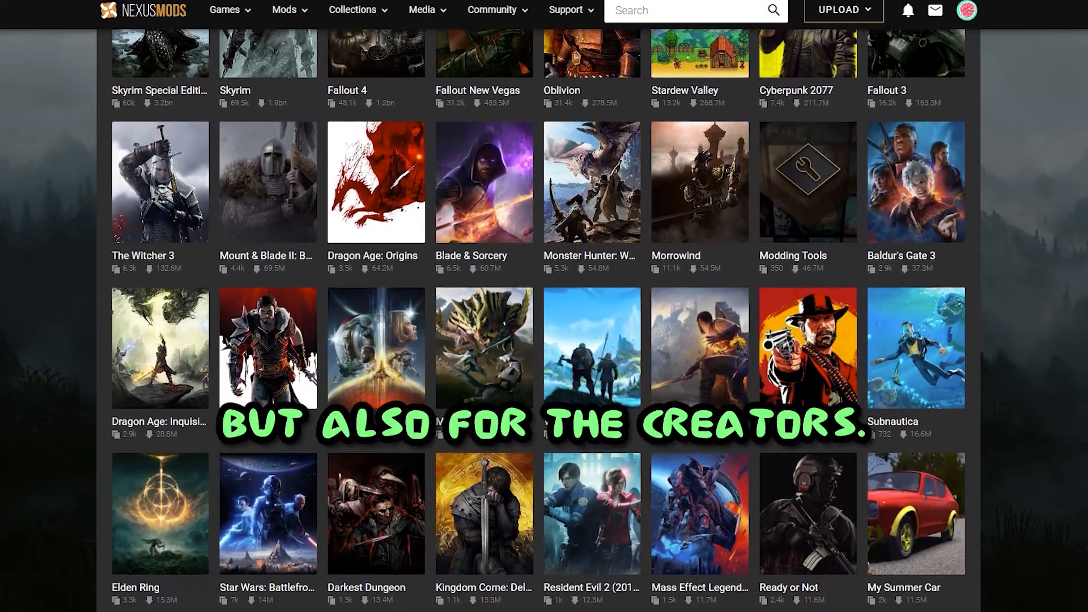
{"action": "scroll", "scroll_direction": "down", "scroll_amount": 3}
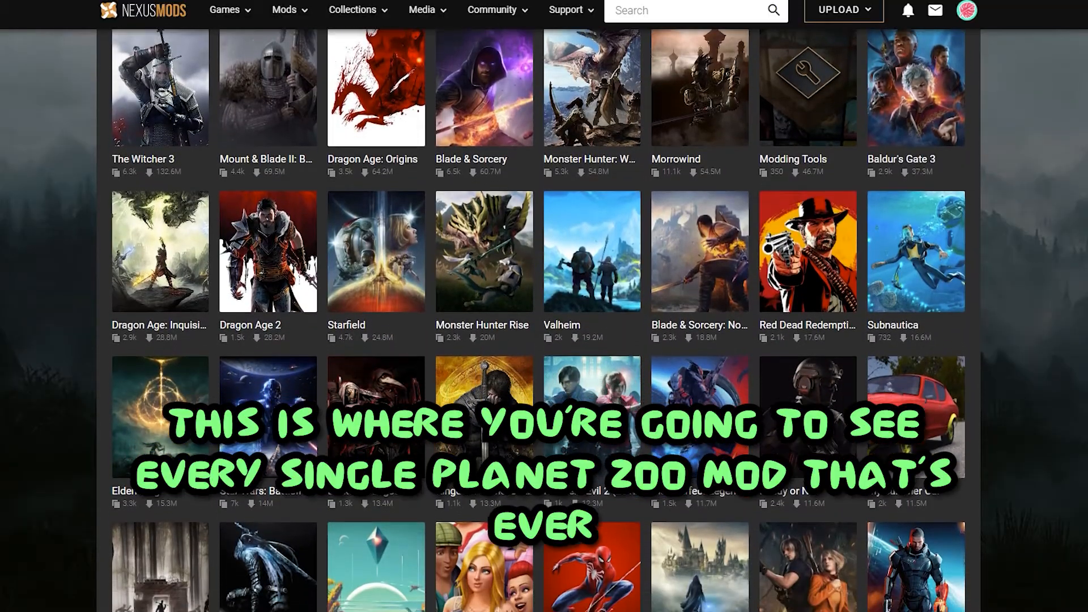
{"action": "scroll", "scroll_direction": "down", "scroll_amount": 3}
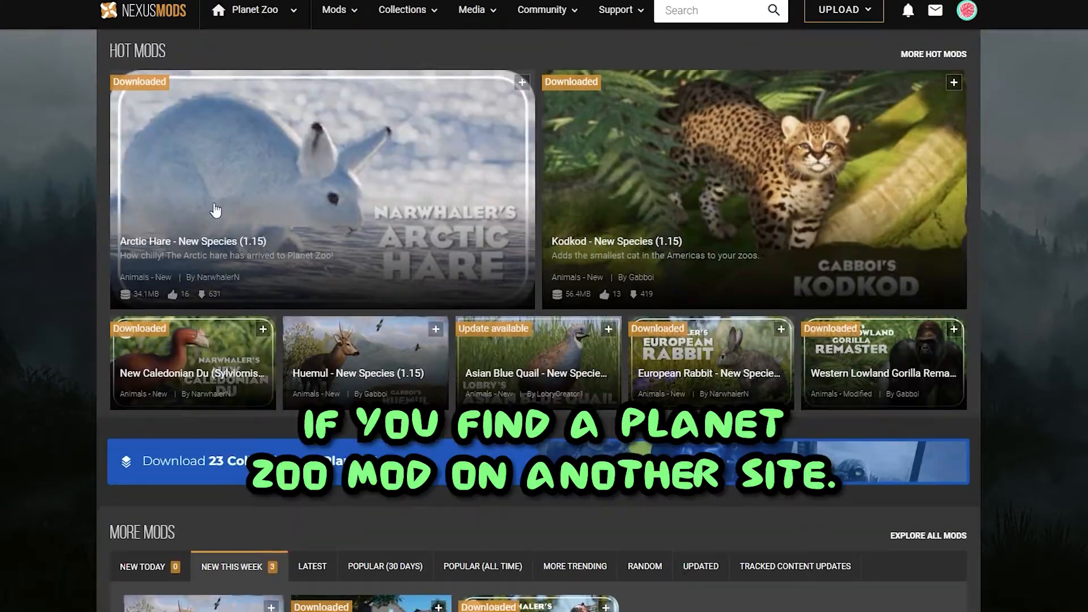
{"action": "scroll", "scroll_direction": "down", "scroll_amount": 3}
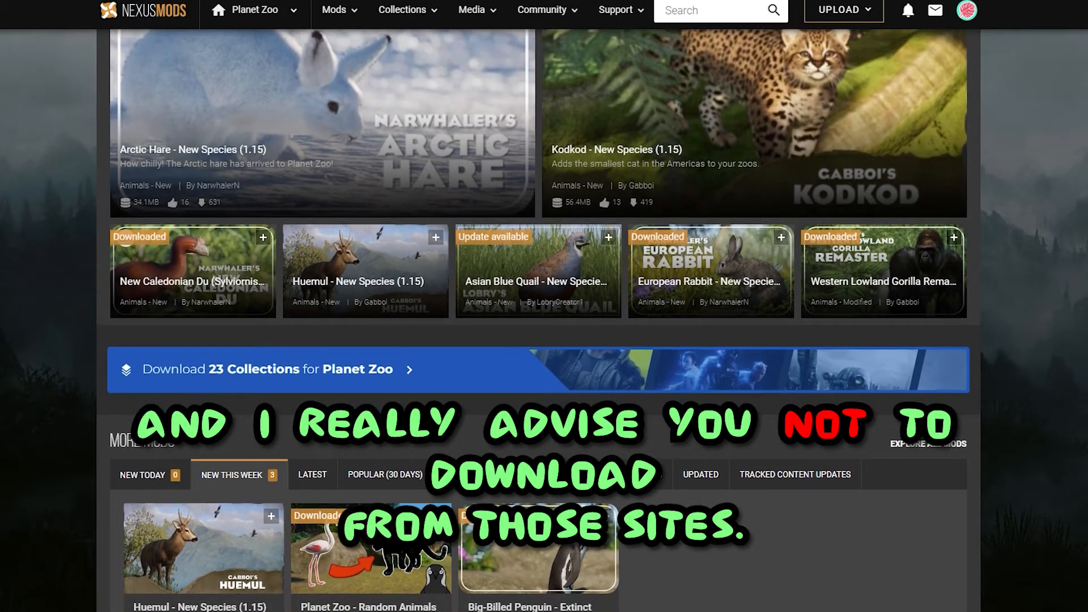
{"action": "scroll", "scroll_direction": "down", "scroll_amount": 3}
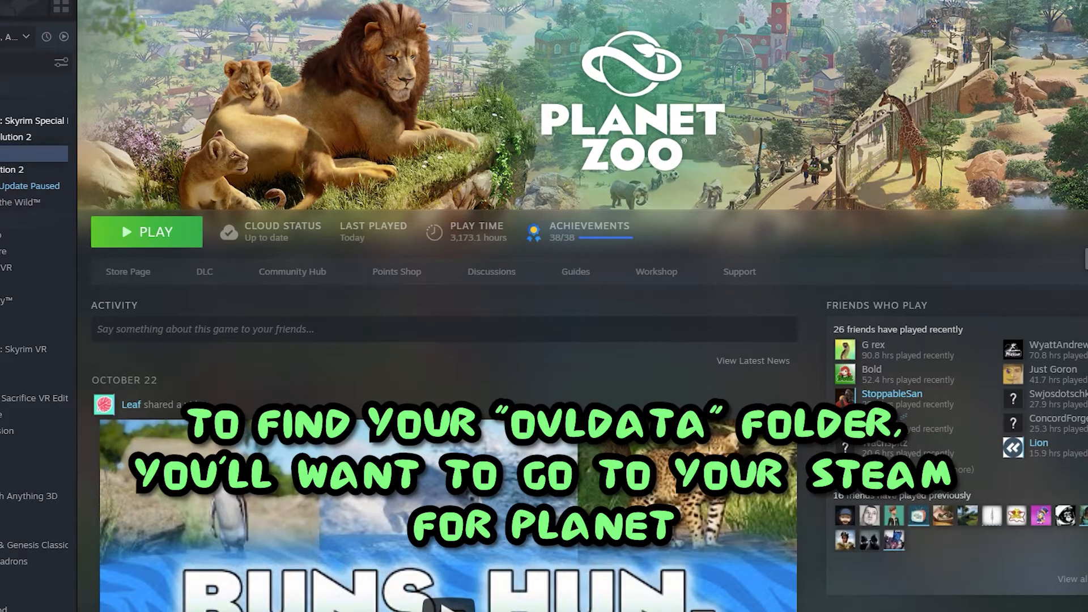
{"action": "mouse_move", "coordinate": [1033, 183]}
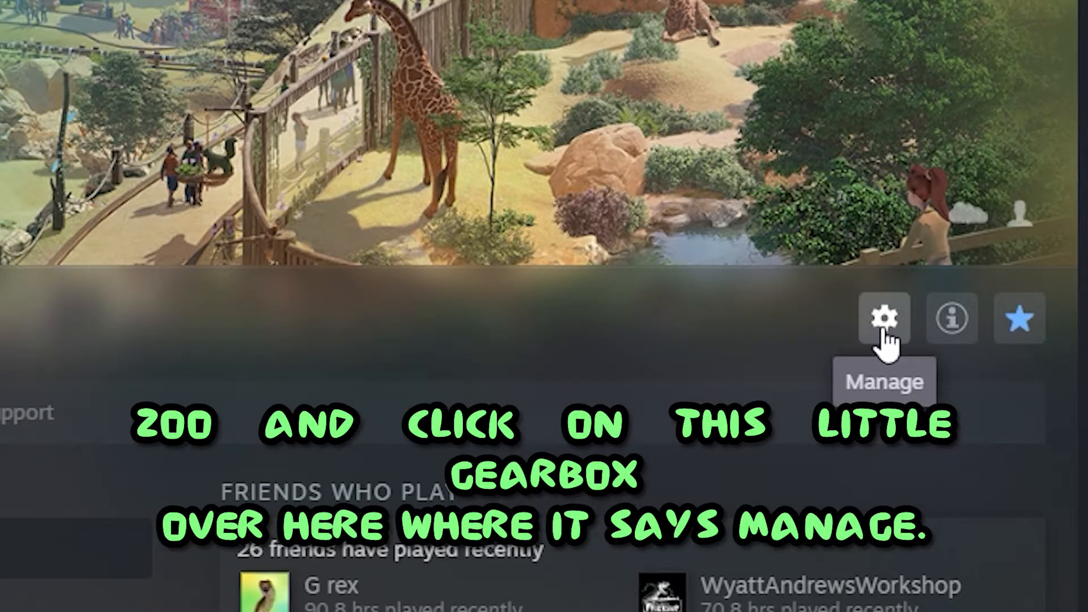
Step: Use Planet Zoo's Manage menu in Steam to browse its local game files
{"action": "left_click", "coordinate": [883, 318]}
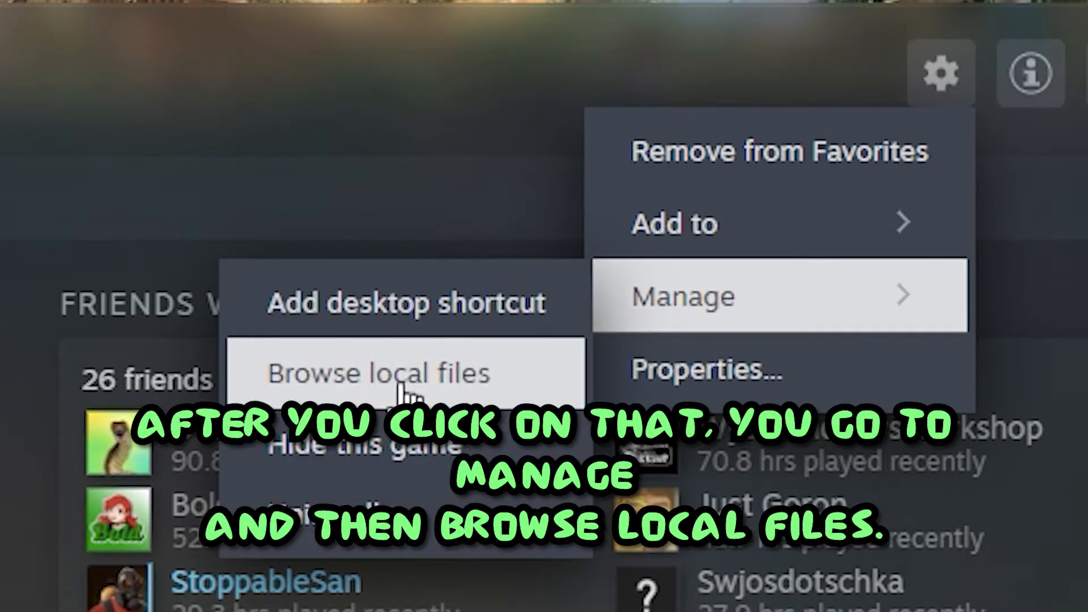
{"action": "left_click", "coordinate": [379, 373]}
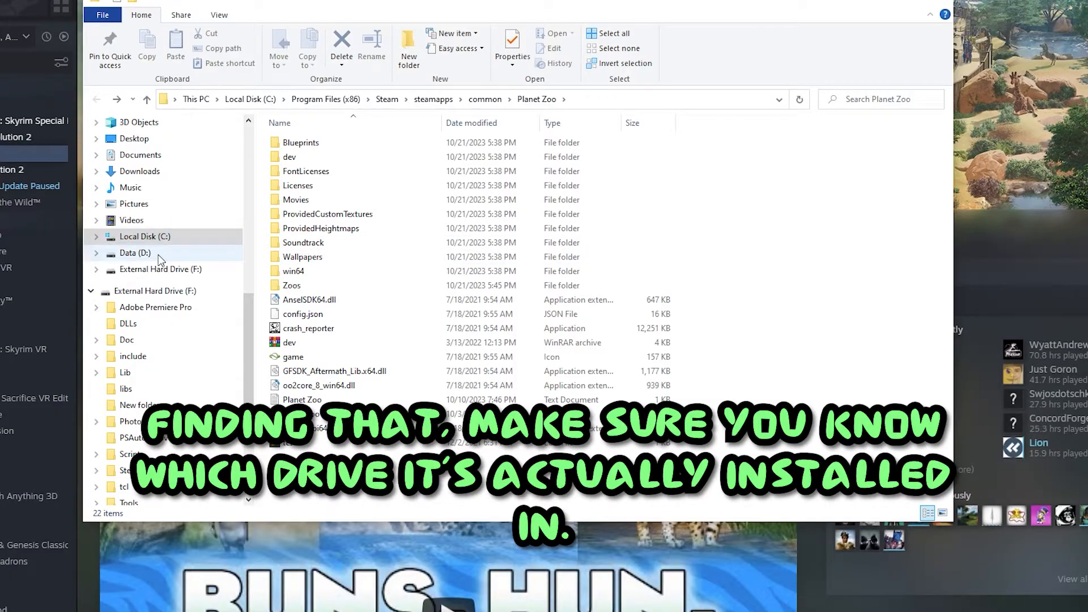
{"action": "mouse_move", "coordinate": [212, 265]}
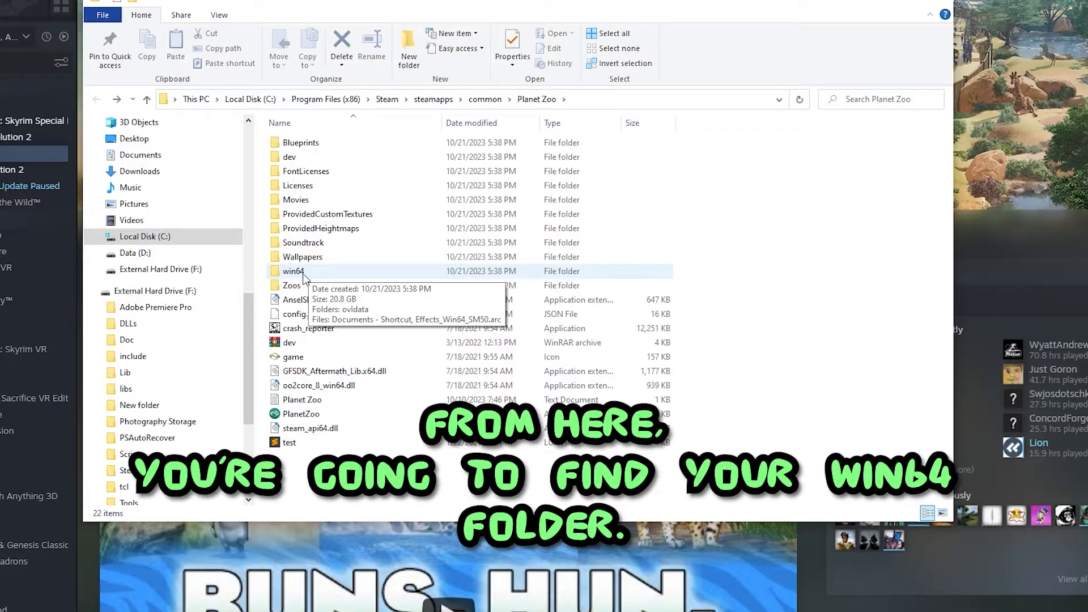
Step: Navigate from the Planet Zoo install folder into win64 and then ovldata
{"action": "double_click", "coordinate": [293, 271]}
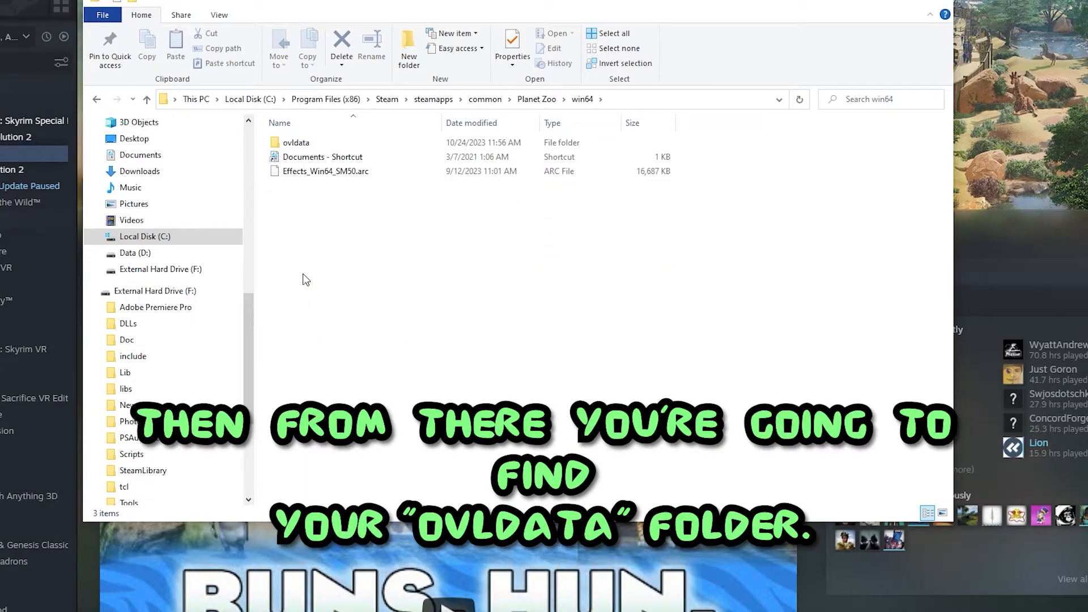
{"action": "double_click", "coordinate": [294, 143]}
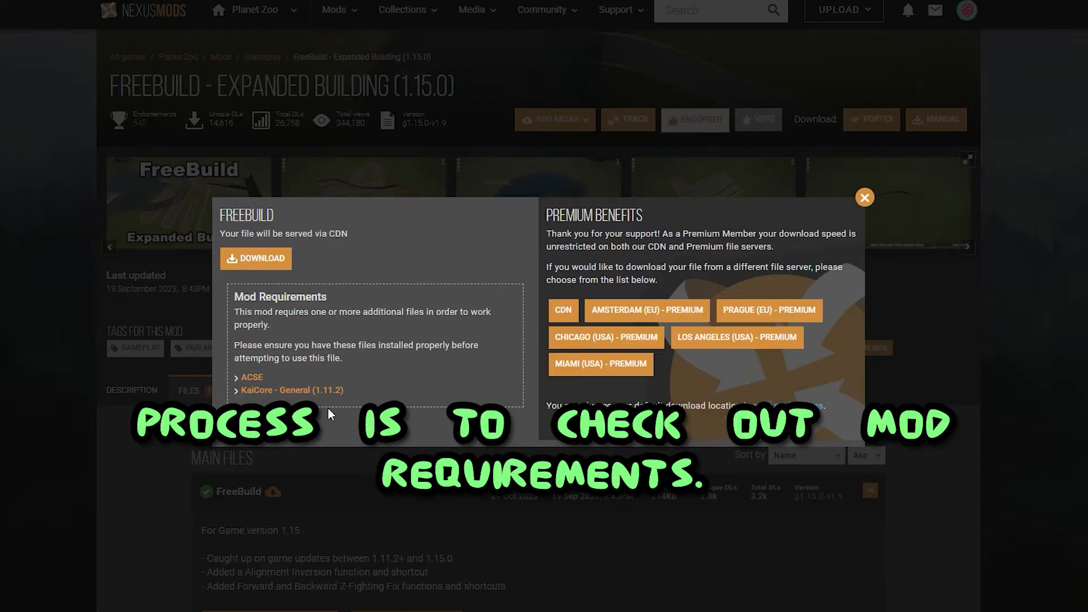
{"action": "mouse_move", "coordinate": [219, 304]}
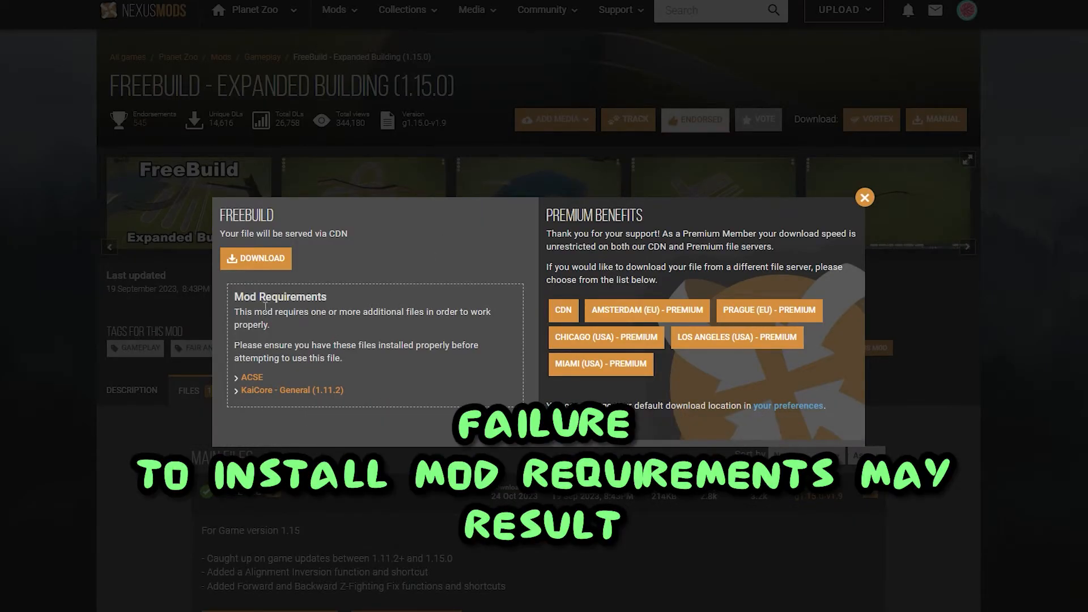
{"action": "mouse_move", "coordinate": [272, 325]}
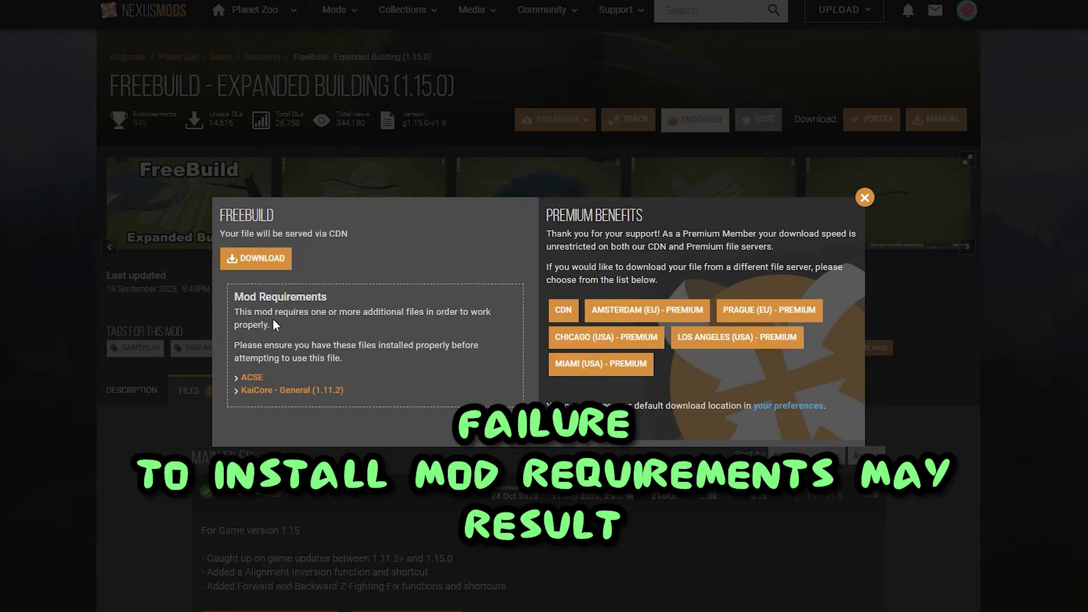
Step: Drag-select within the FreeBuild download popup showing its required mods ACSE and KaiCore
{"action": "left_click_drag", "start_coordinate": [235, 296], "coordinate": [332, 345]}
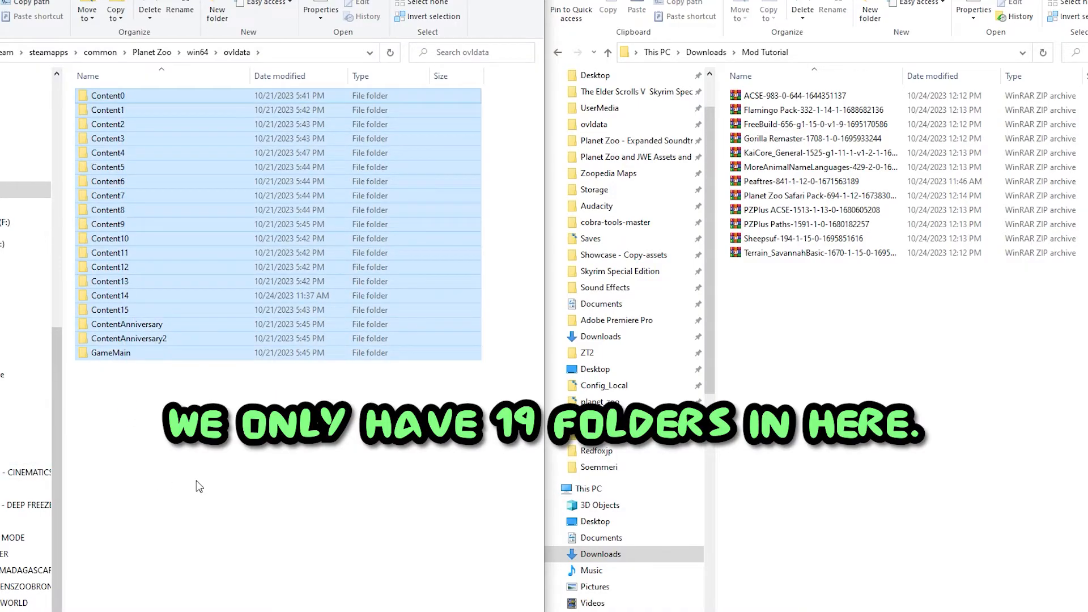
{"action": "left_click", "coordinate": [107, 96]}
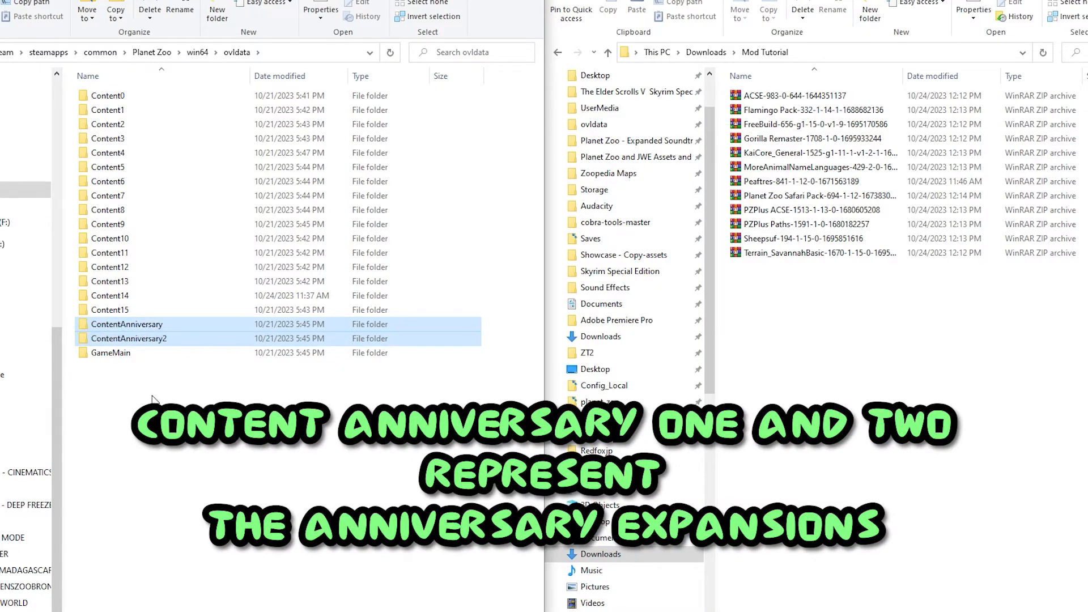
{"action": "left_click", "coordinate": [111, 352]}
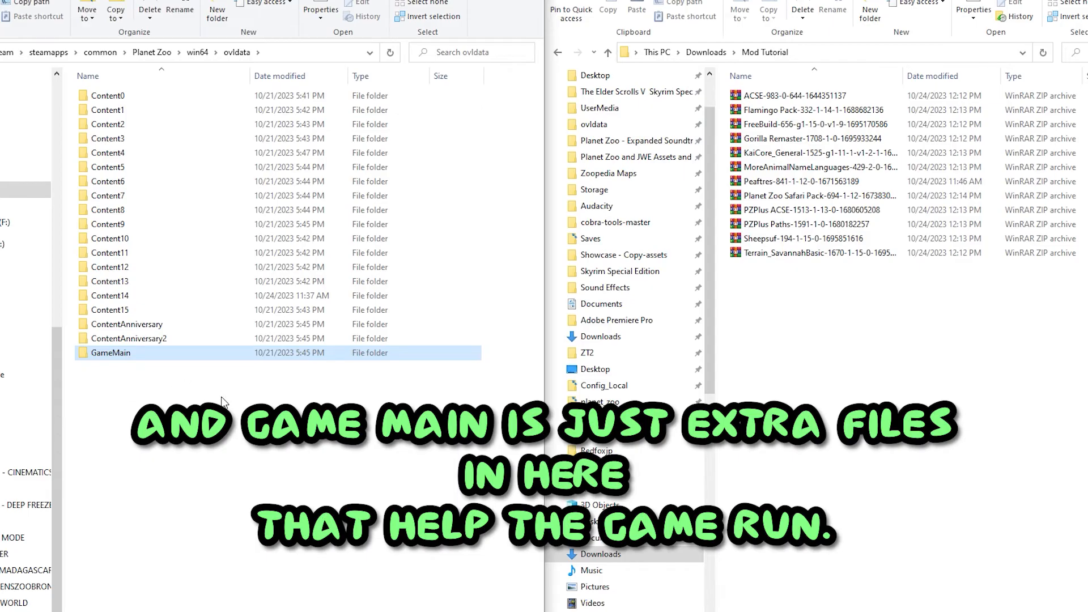
{"action": "mouse_move", "coordinate": [230, 408]}
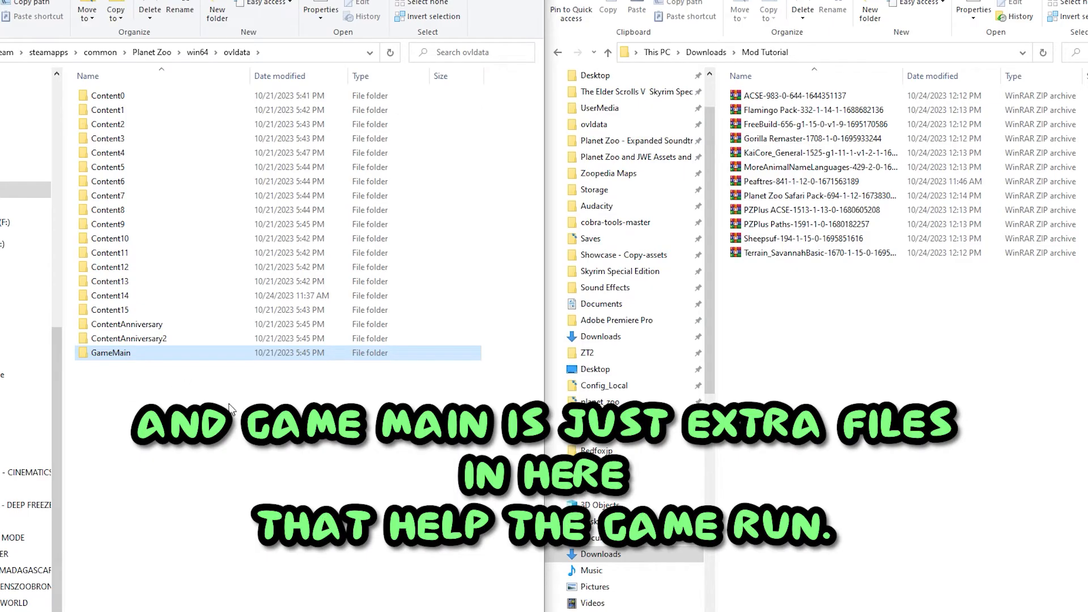
{"action": "left_click", "coordinate": [98, 382]}
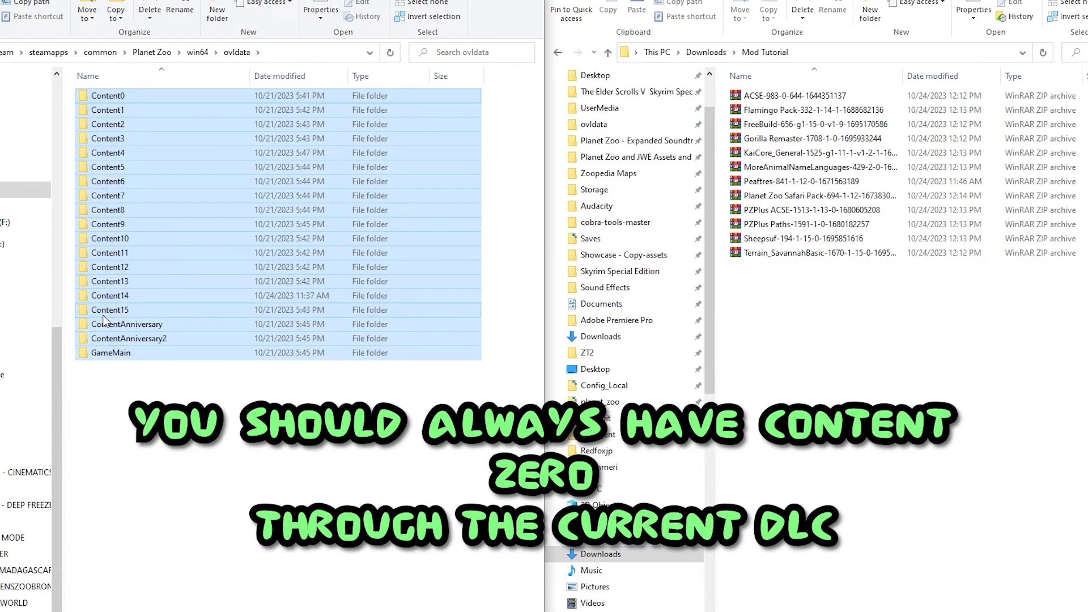
{"action": "left_click", "coordinate": [126, 324]}
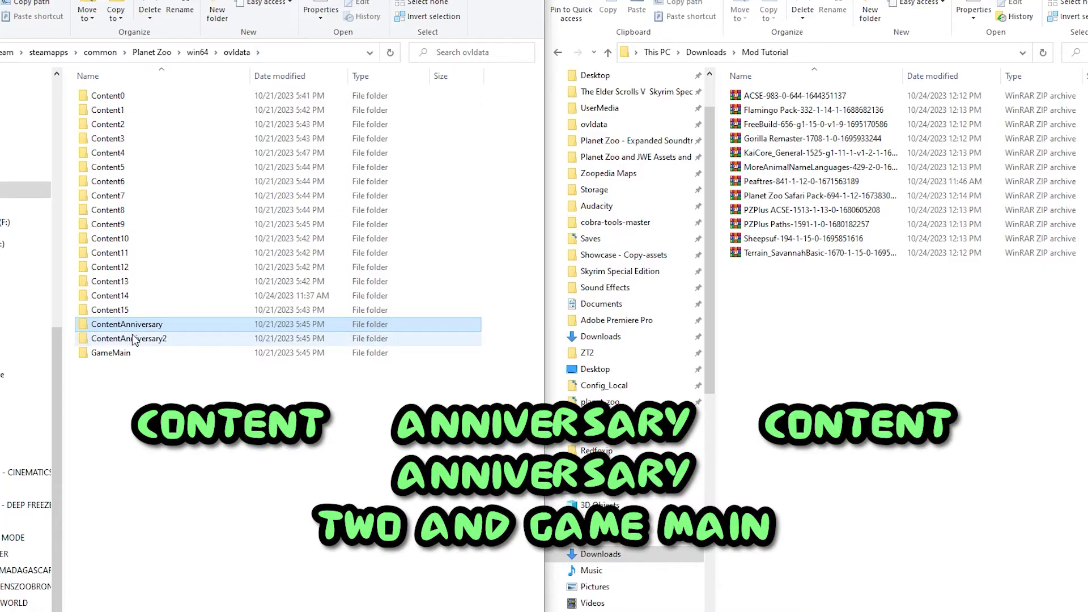
{"action": "left_click", "coordinate": [110, 353]}
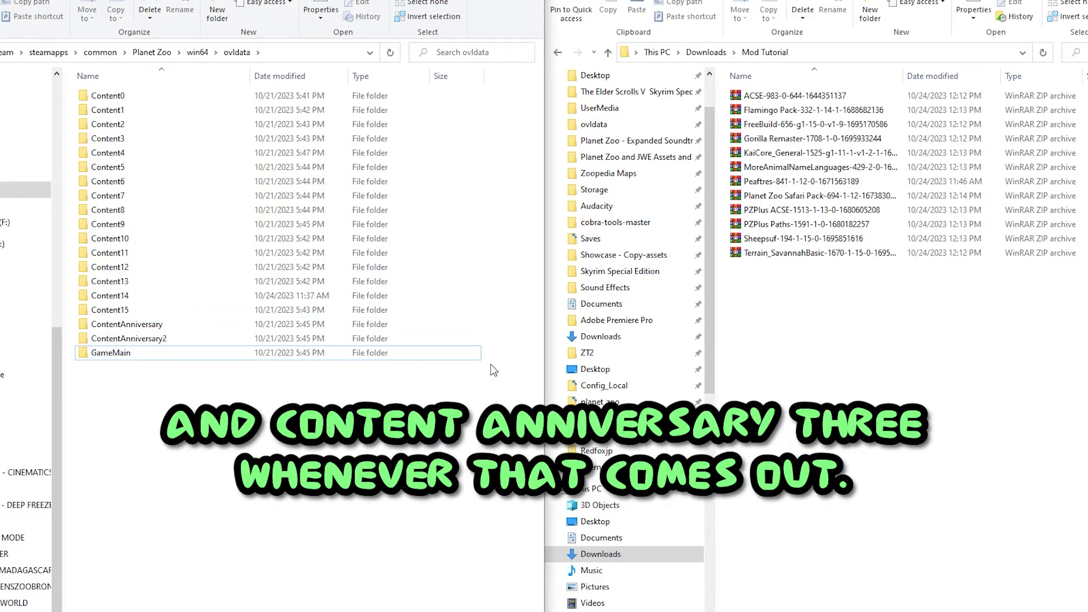
{"action": "left_click", "coordinate": [787, 95]}
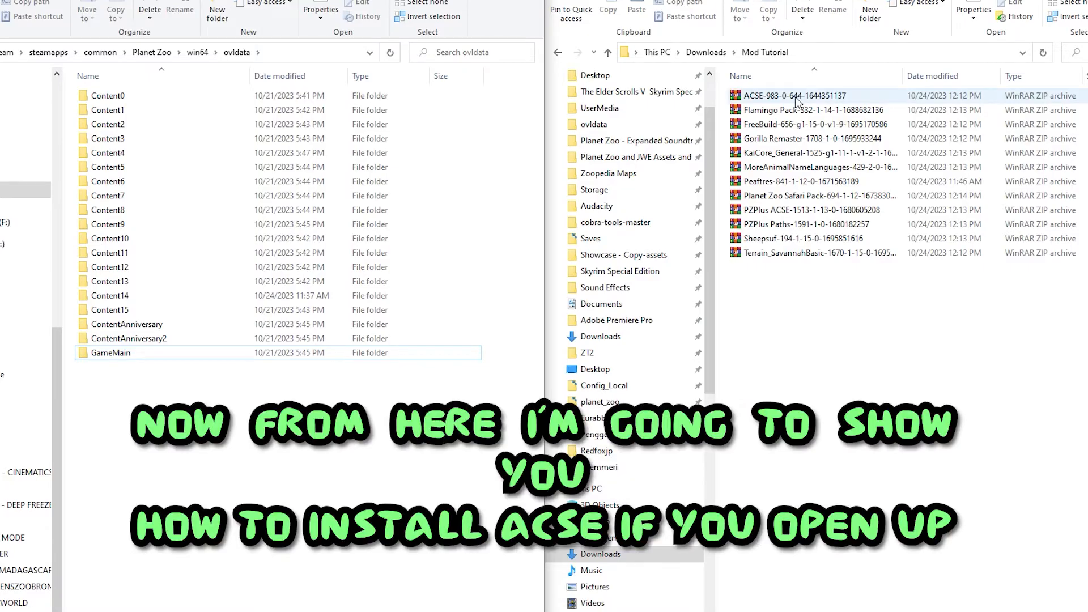
Step: Extract the ACSE folder from the ACSE archive into Planet Zoo's ovldata folder
{"action": "double_click", "coordinate": [788, 95]}
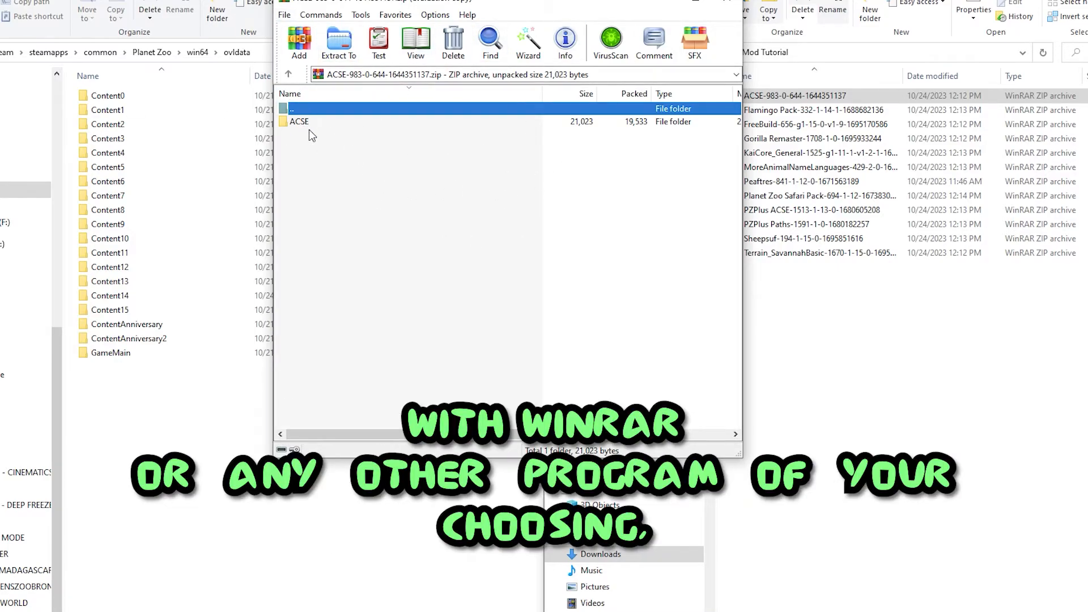
{"action": "left_click", "coordinate": [299, 121]}
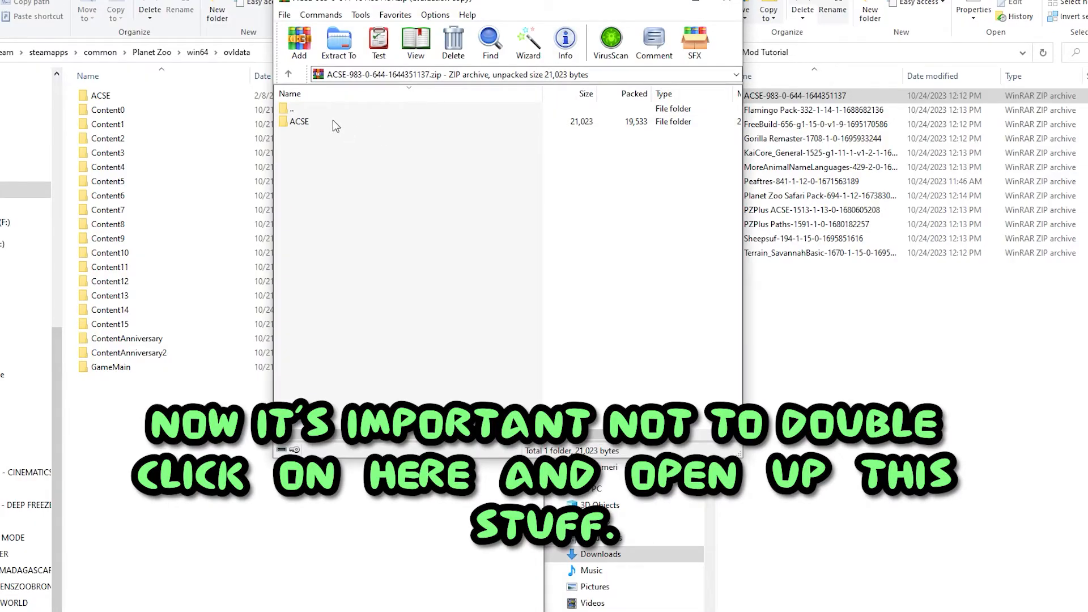
{"action": "double_click", "coordinate": [300, 122]}
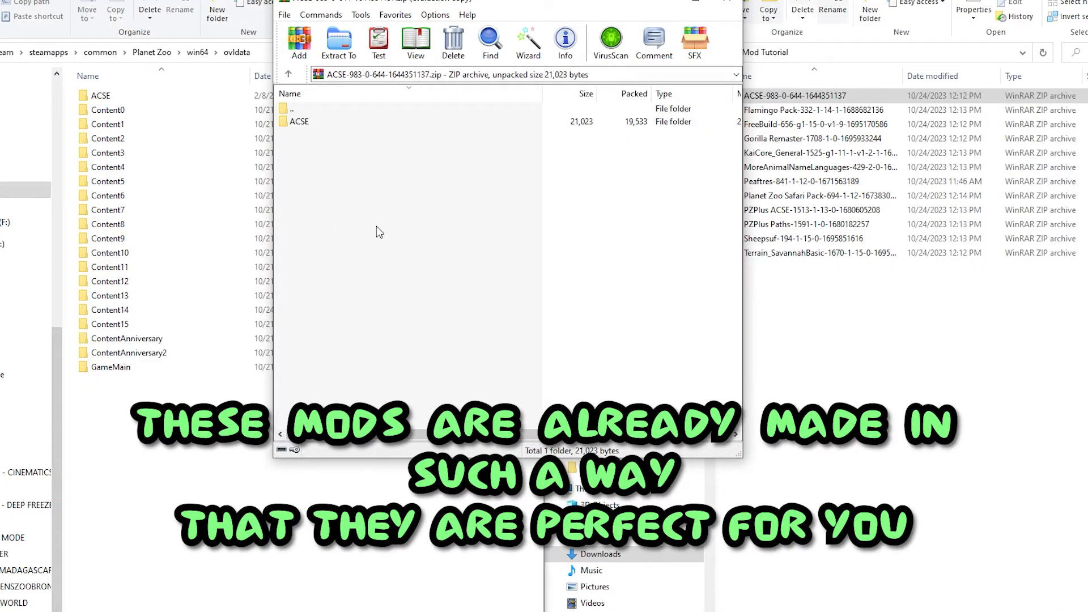
{"action": "mouse_move", "coordinate": [320, 132]}
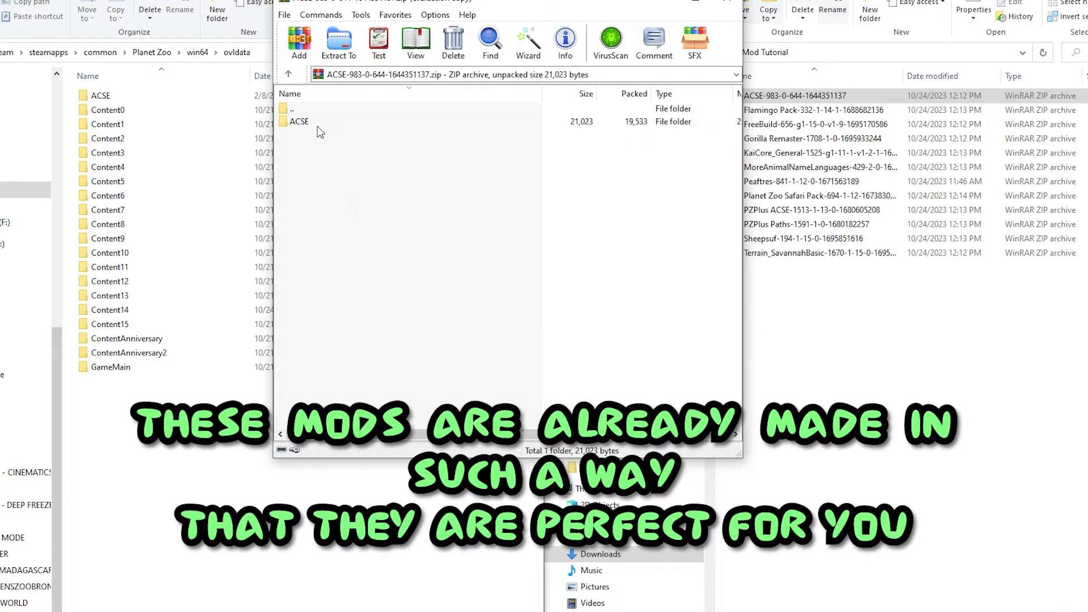
{"action": "left_click", "coordinate": [297, 121]}
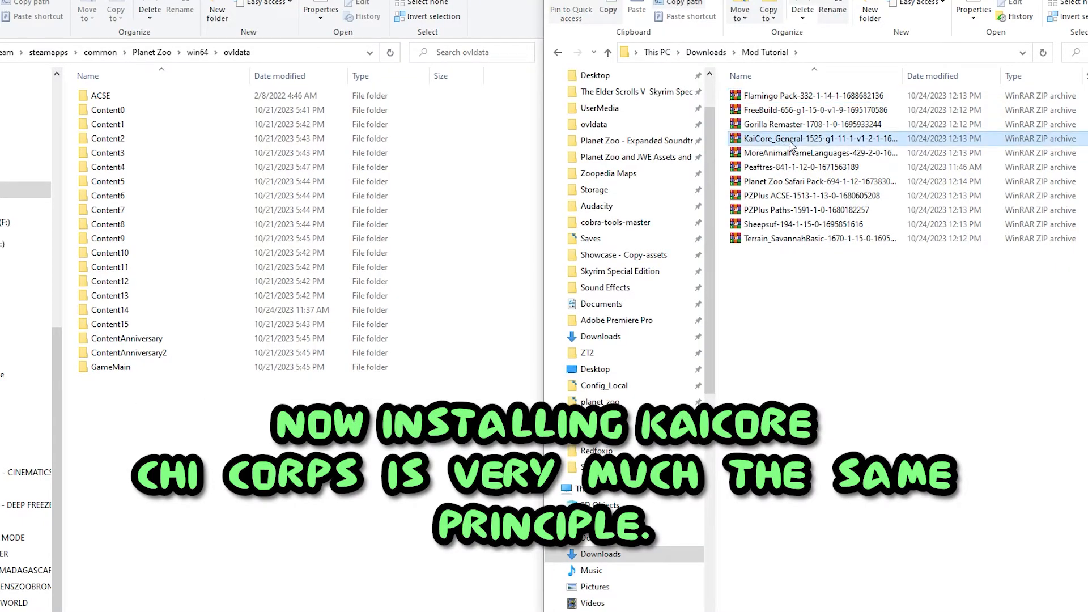
Step: Read KaiCore's ReadMe, copy KaiCore_General into ovldata, then move on to the FreeBuild archive
{"action": "double_click", "coordinate": [818, 138]}
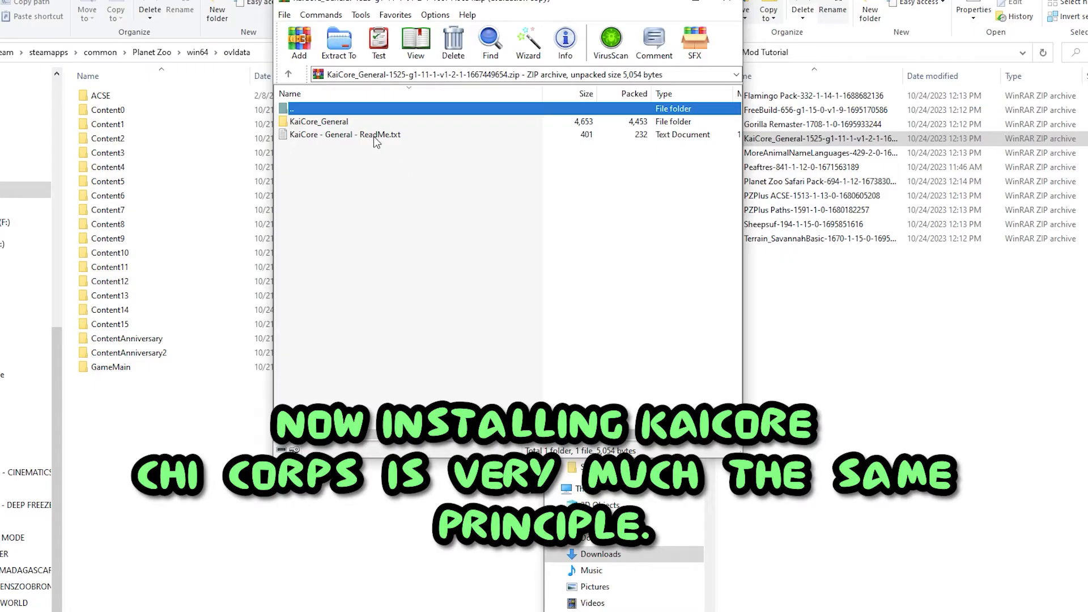
{"action": "double_click", "coordinate": [342, 134]}
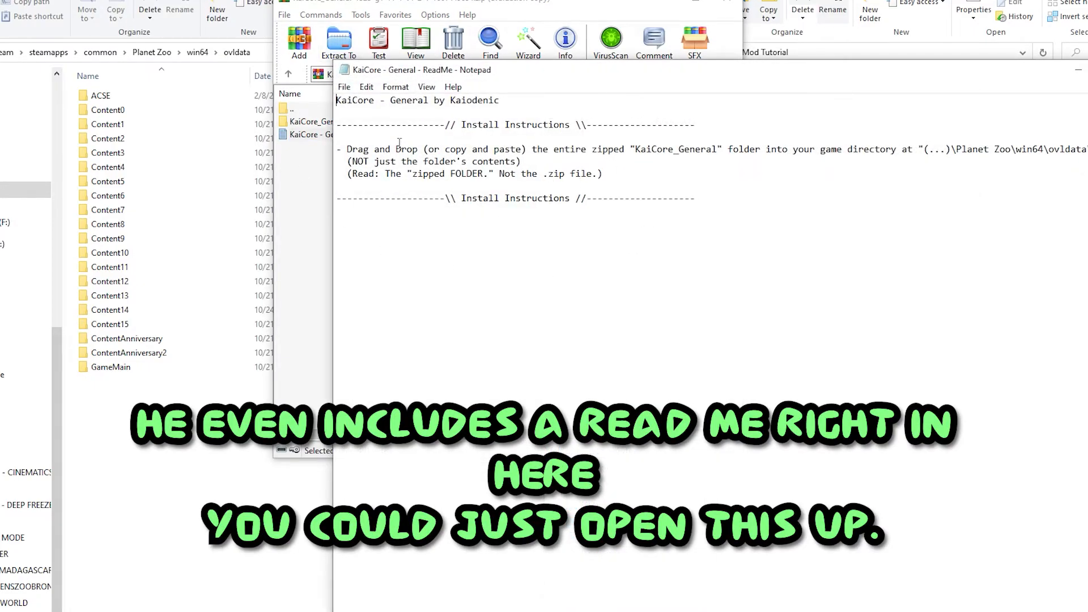
{"action": "left_click_drag", "start_coordinate": [338, 150], "coordinate": [625, 150]}
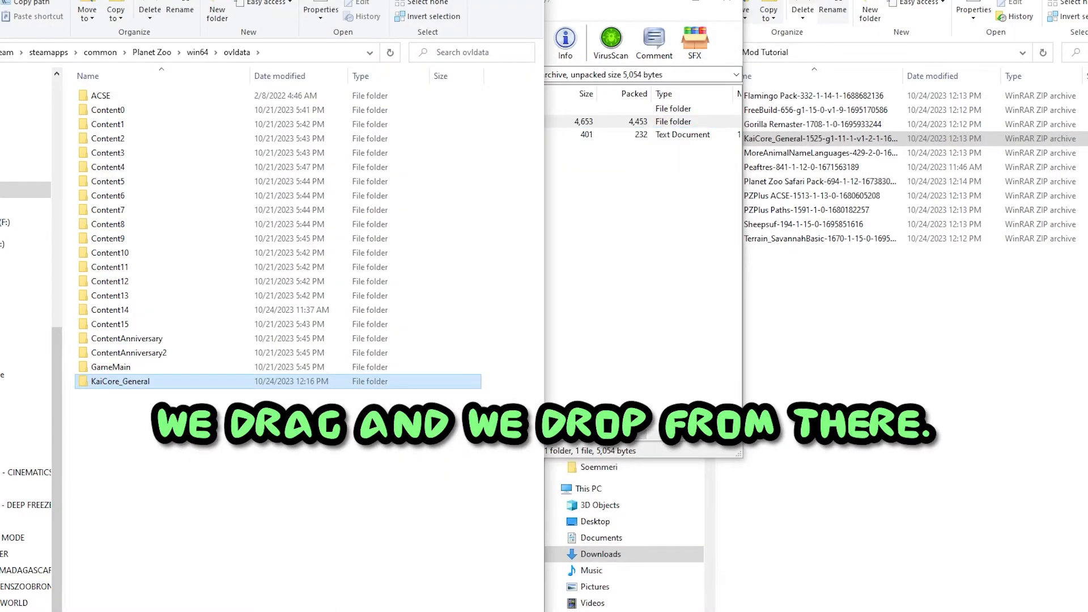
{"action": "double_click", "coordinate": [821, 110]}
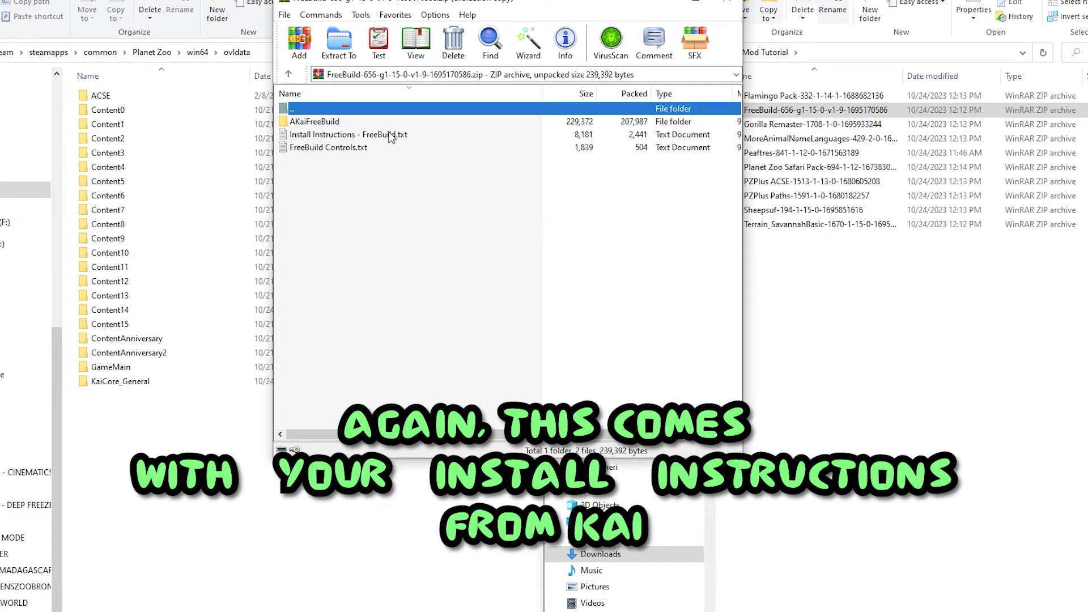
Step: Read the FreeBuild install instructions and place AKaiFreeBuild into ovldata
{"action": "double_click", "coordinate": [346, 134]}
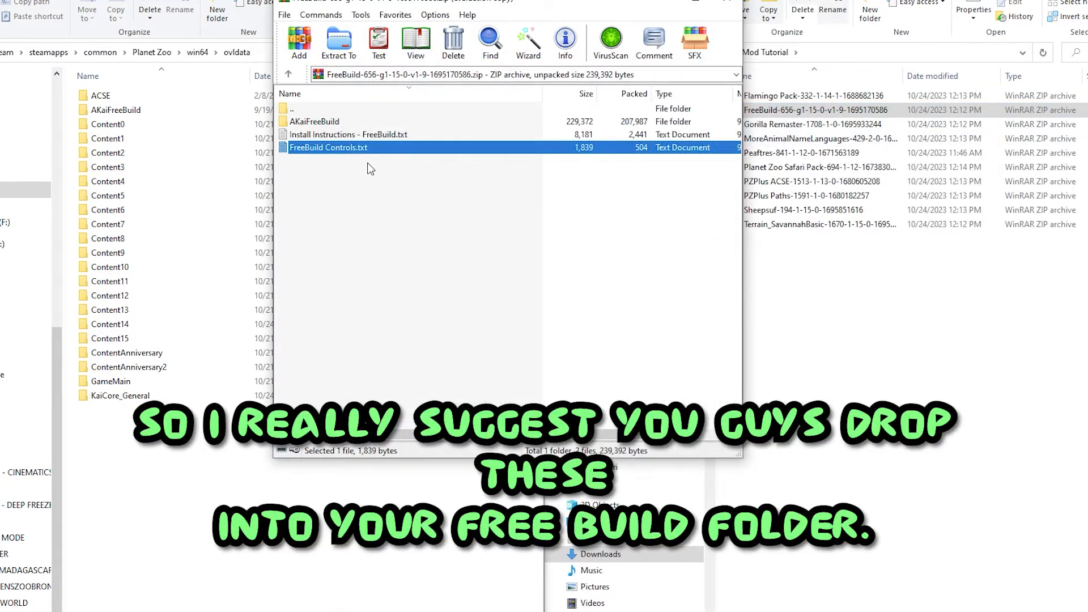
{"action": "left_click", "coordinate": [116, 110]}
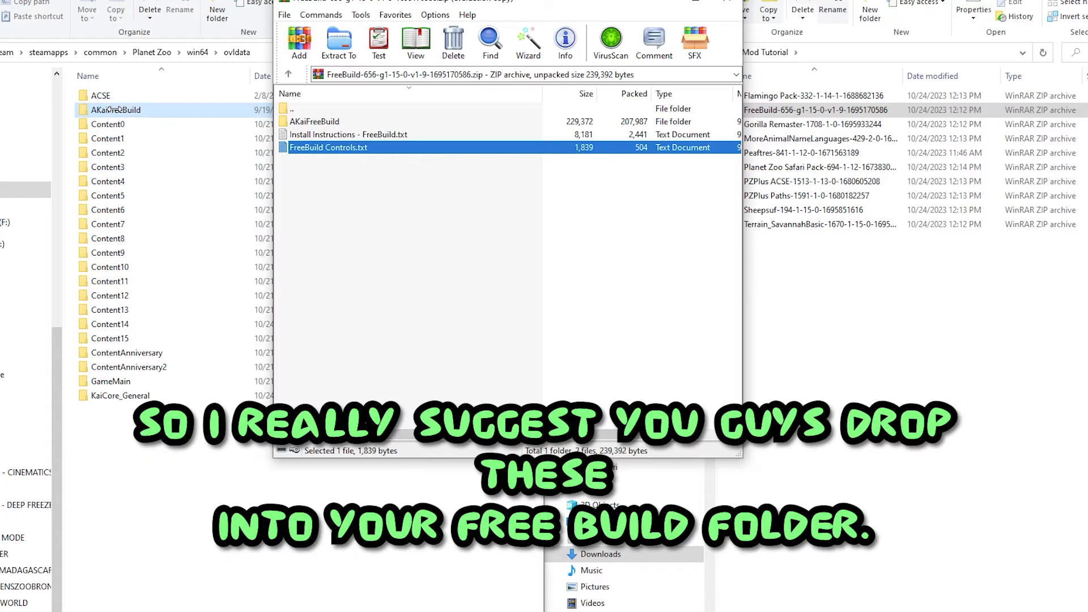
{"action": "double_click", "coordinate": [329, 147]}
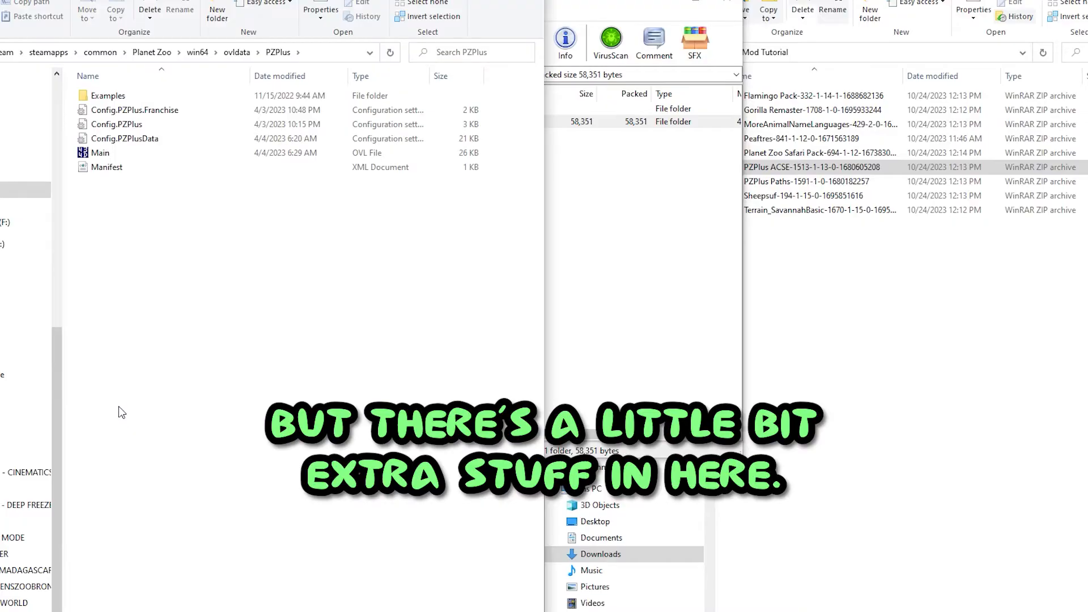
Step: Choose Edit on Config.PZPlus in ovldata\PZPlus to view it as editable text
{"action": "left_click", "coordinate": [117, 125]}
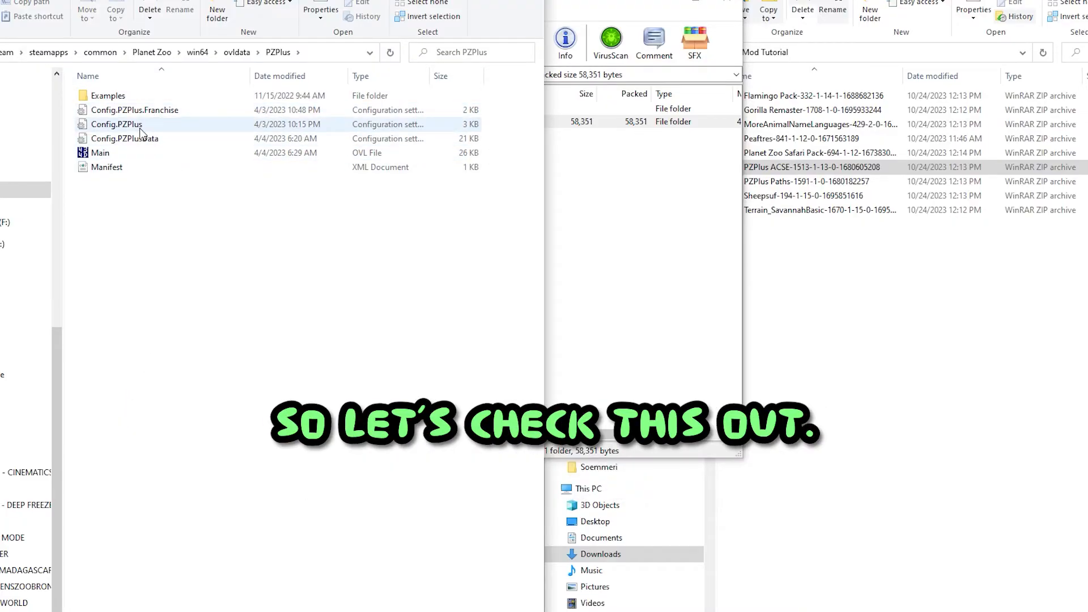
{"action": "double_click", "coordinate": [116, 125]}
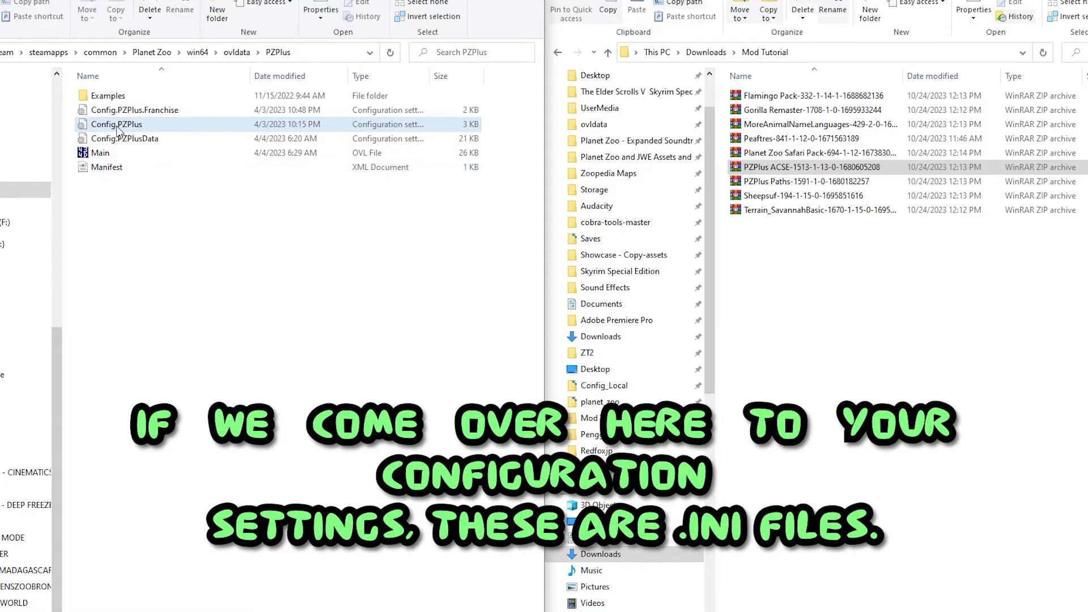
{"action": "right_click", "coordinate": [115, 124]}
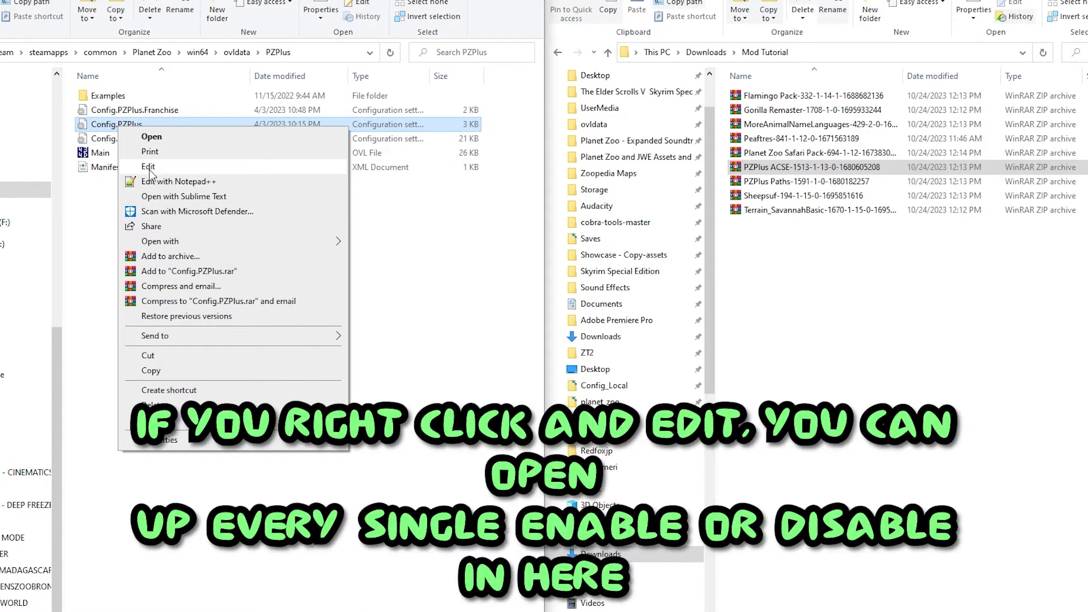
{"action": "left_click", "coordinate": [147, 165]}
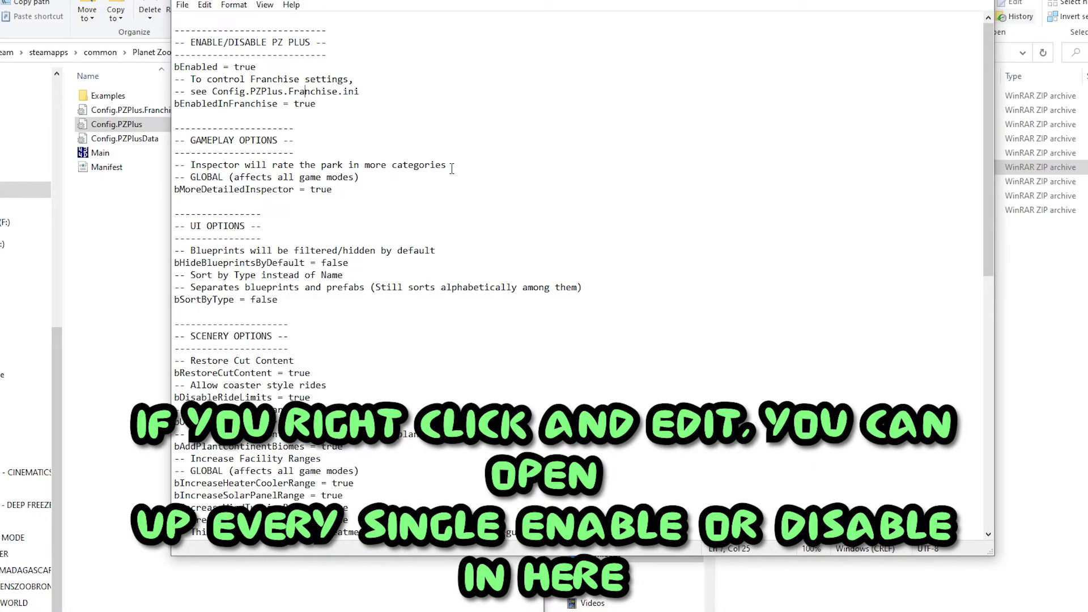
Step: Set bRestoreCutContent to false in Config.PZPlus and save the file
{"action": "scroll", "scroll_direction": "down", "scroll_amount": 3}
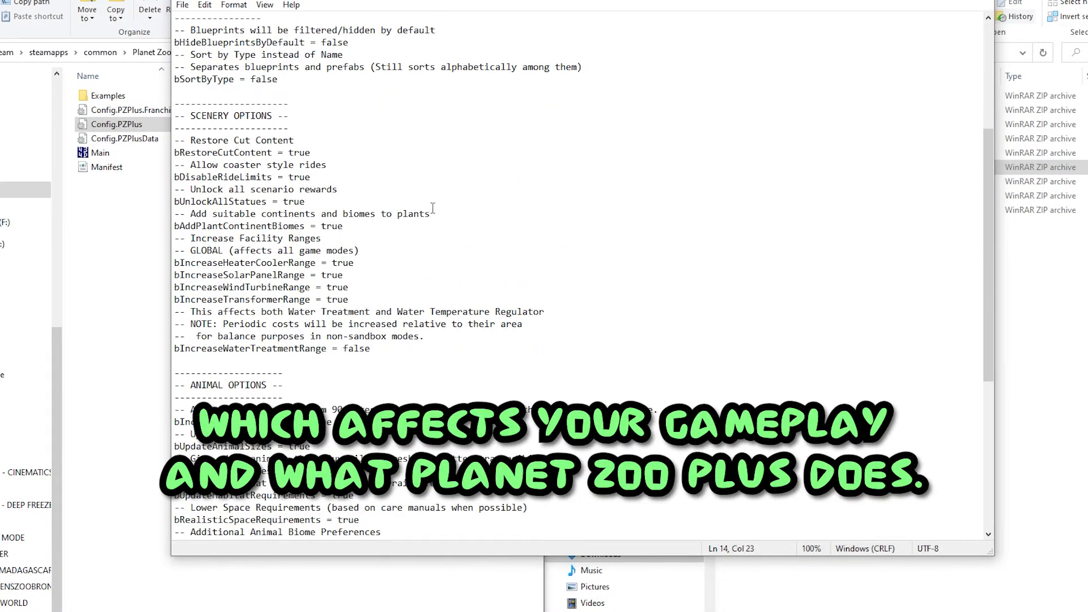
{"action": "scroll", "scroll_direction": "down", "scroll_amount": 3}
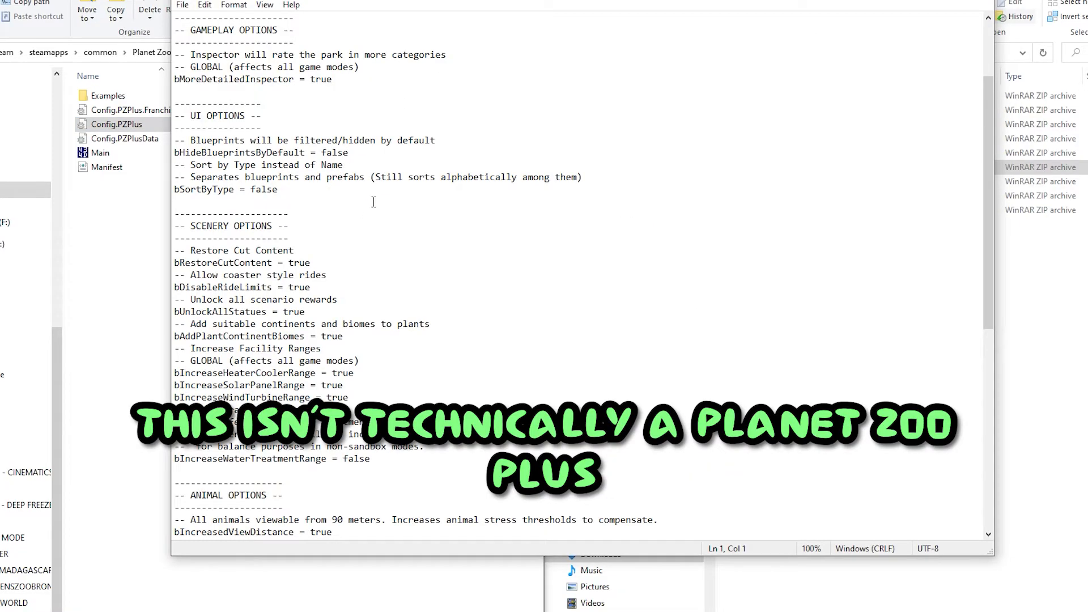
{"action": "double_click", "coordinate": [299, 261]}
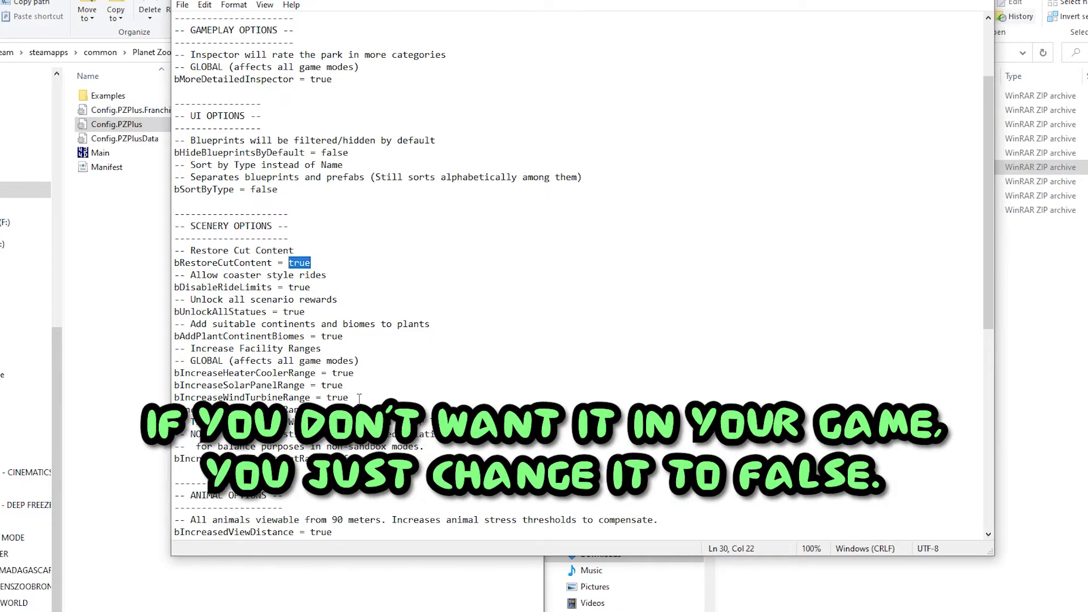
{"action": "type", "text": "false"}
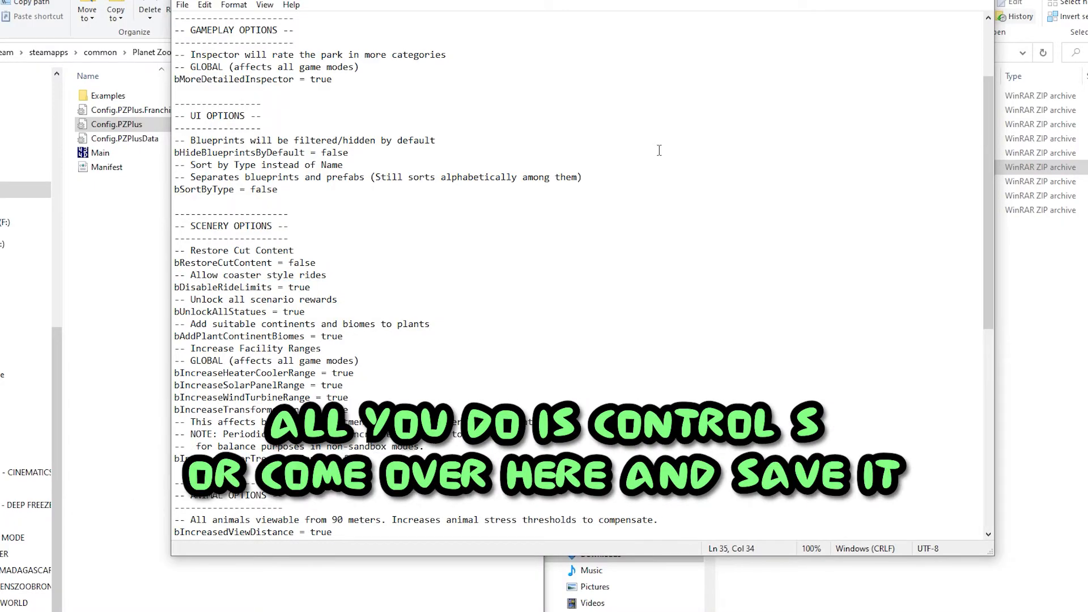
{"action": "left_click", "coordinate": [182, 5]}
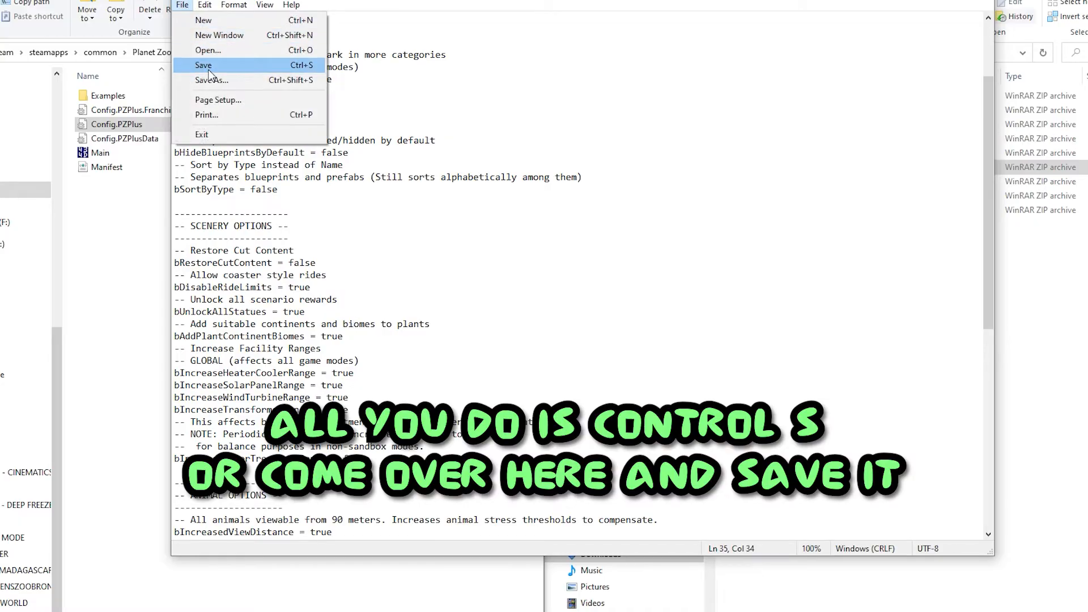
{"action": "left_click", "coordinate": [203, 65]}
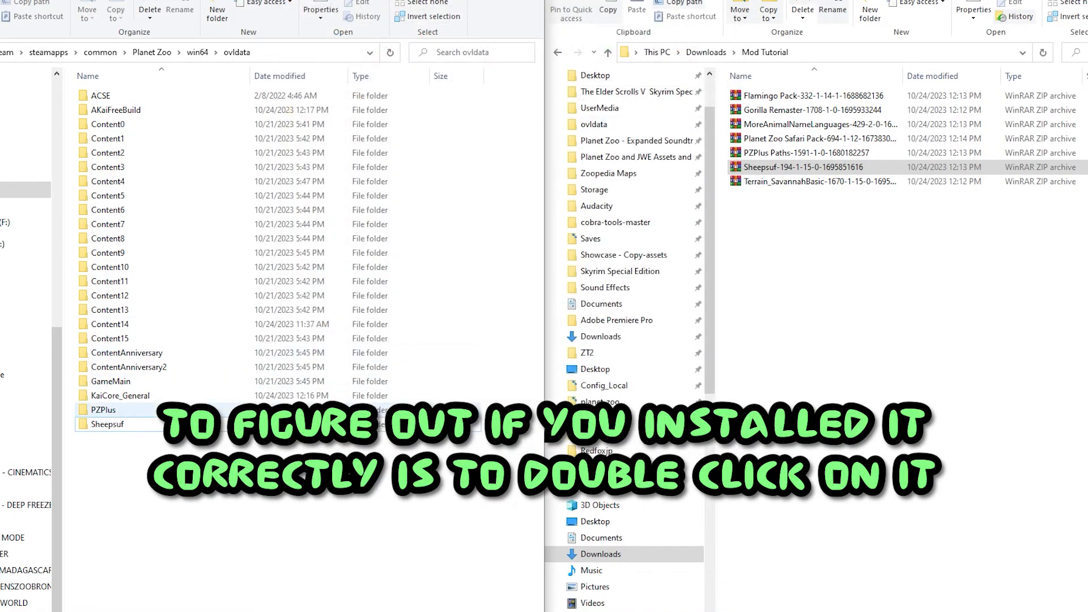
Step: Check Sheepsuf's Localised and UI subfolders, then move on to the MoreAnimalNameLanguages archive
{"action": "double_click", "coordinate": [111, 423]}
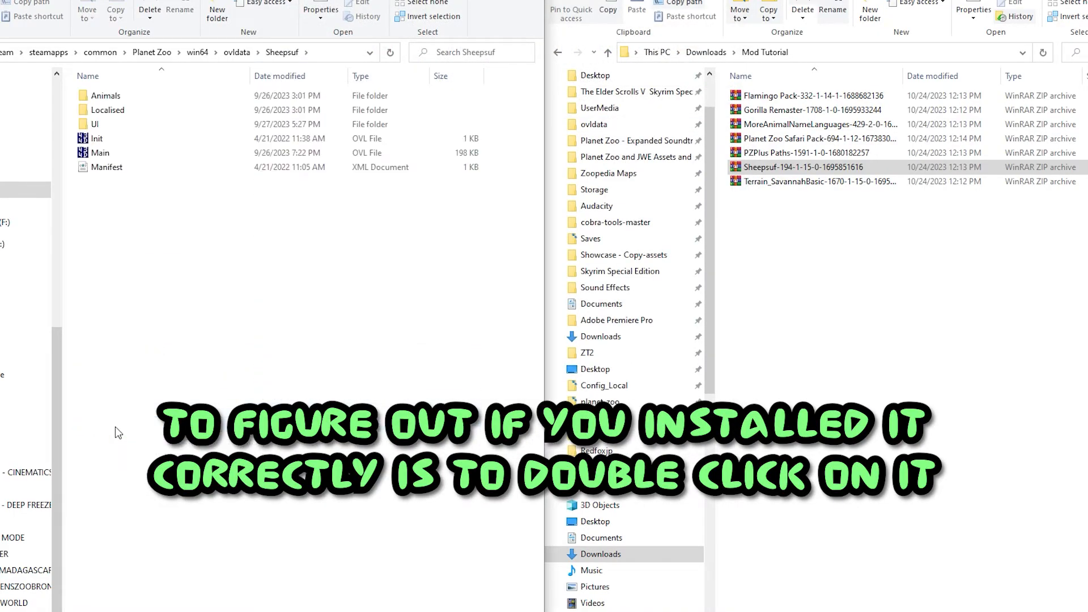
{"action": "left_click", "coordinate": [105, 96]}
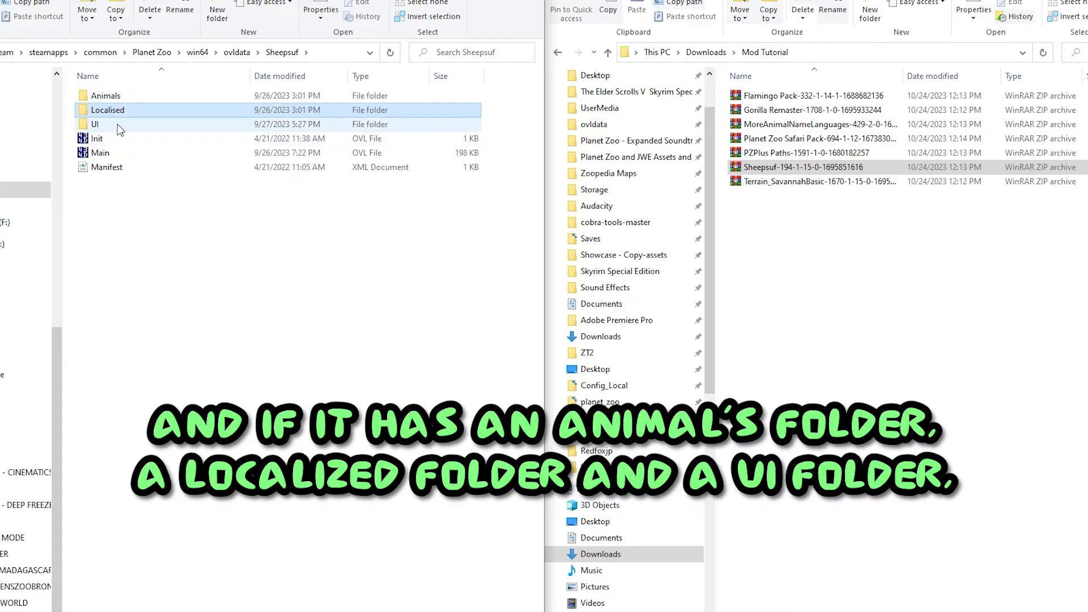
{"action": "left_click", "coordinate": [237, 52]}
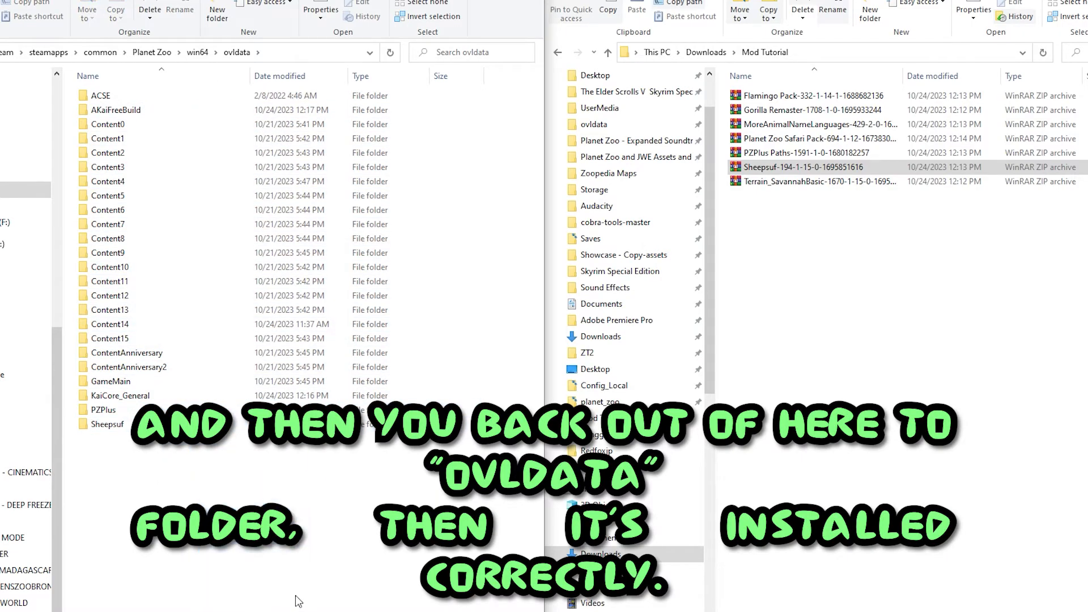
{"action": "double_click", "coordinate": [808, 153]}
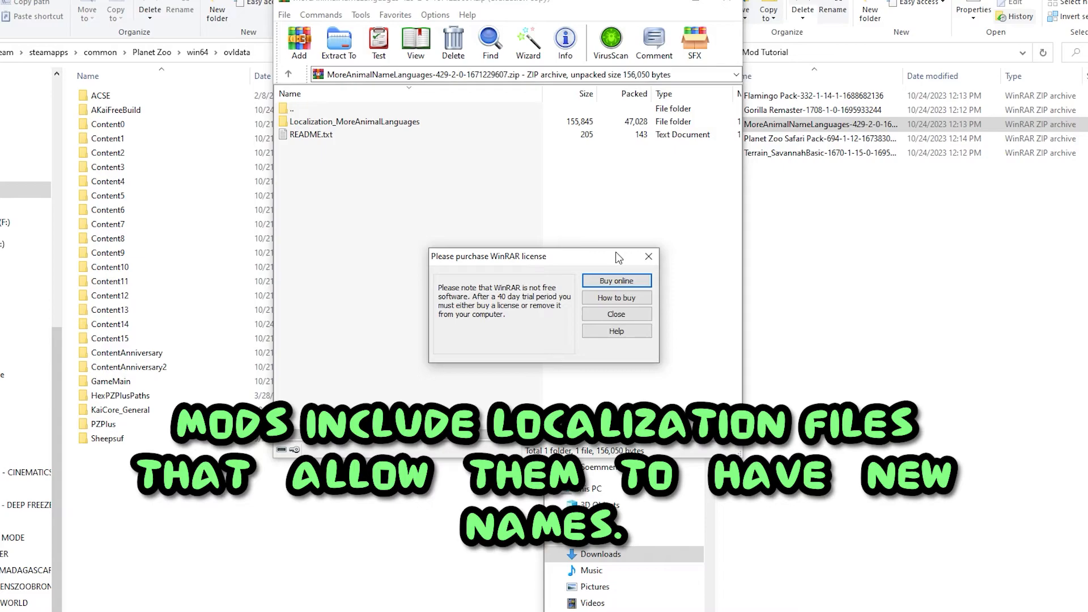
Step: Dismiss the license nag and move the Remaster_Western_Lowland_Gorilla folder into ovldata
{"action": "left_click", "coordinate": [614, 314]}
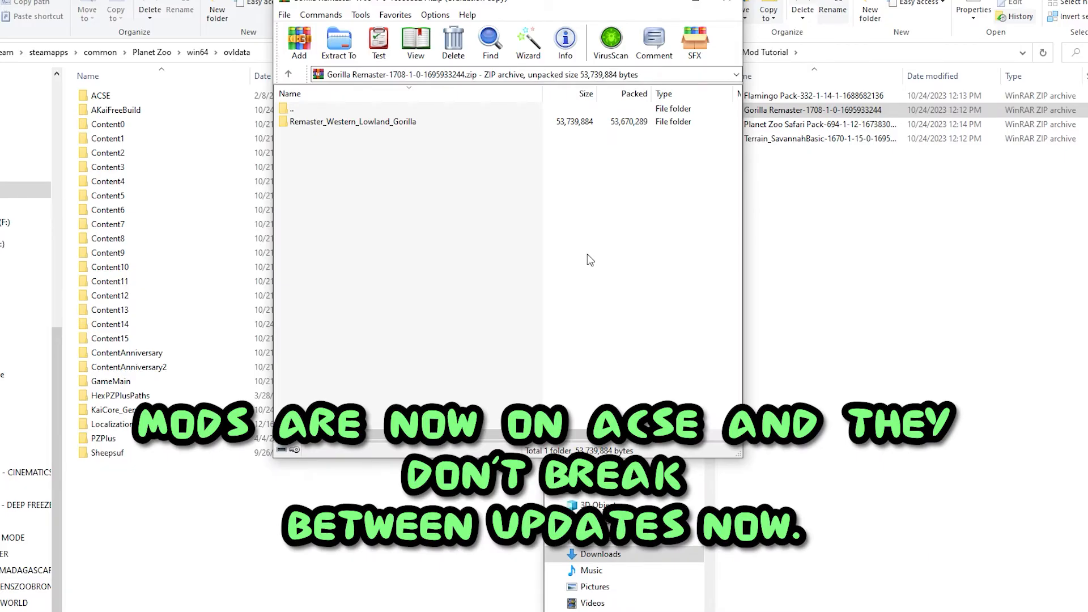
{"action": "left_click", "coordinate": [347, 121]}
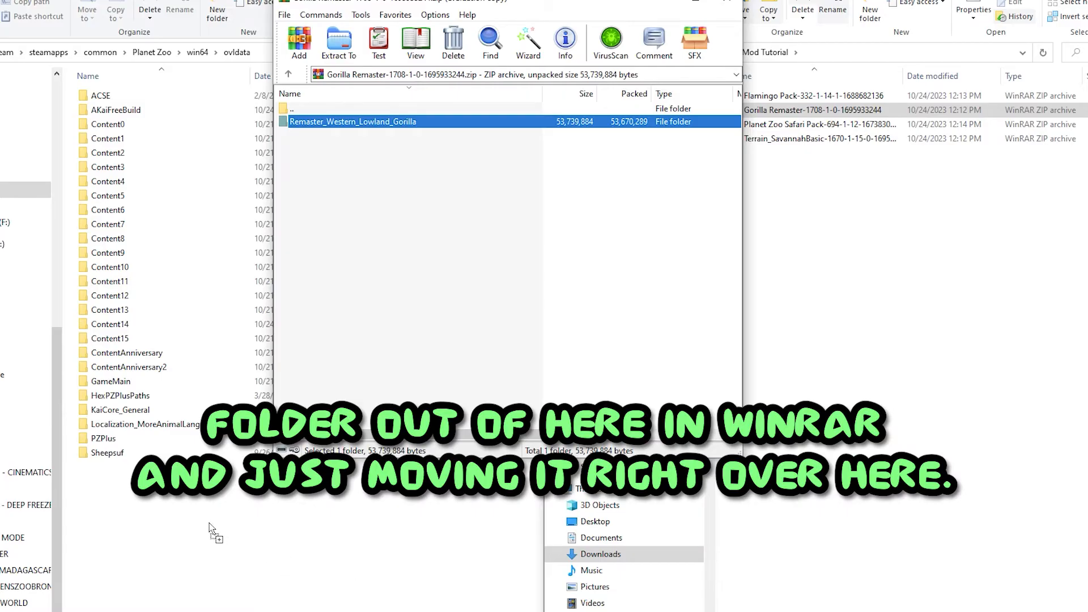
{"action": "left_click_drag", "start_coordinate": [353, 121], "coordinate": [154, 452]}
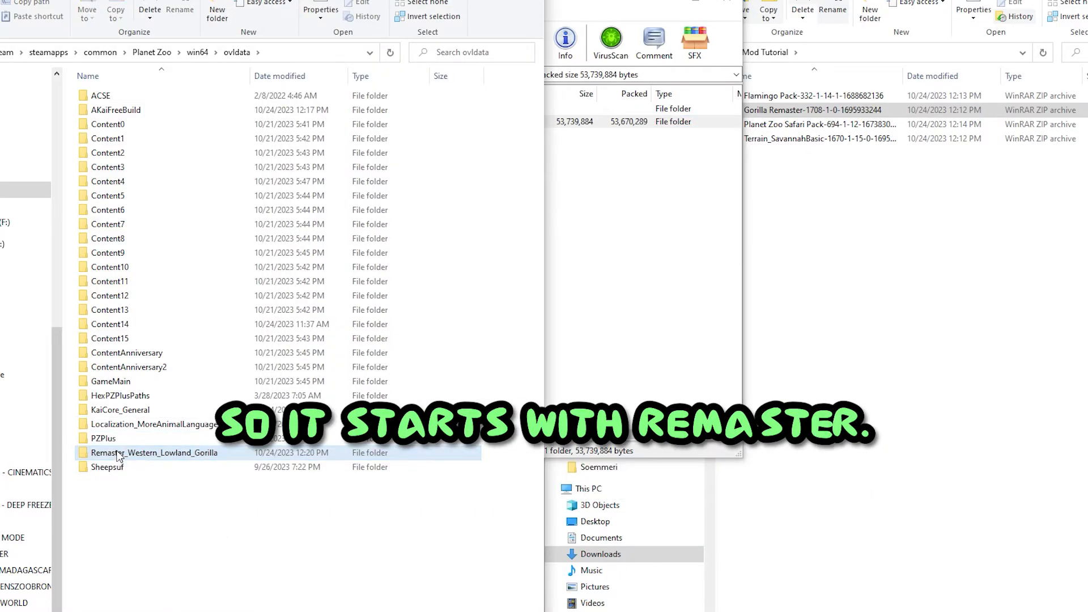
Step: From the Safari Pack archive, bring the PropSafariPack folder into ovldata
{"action": "double_click", "coordinate": [821, 110]}
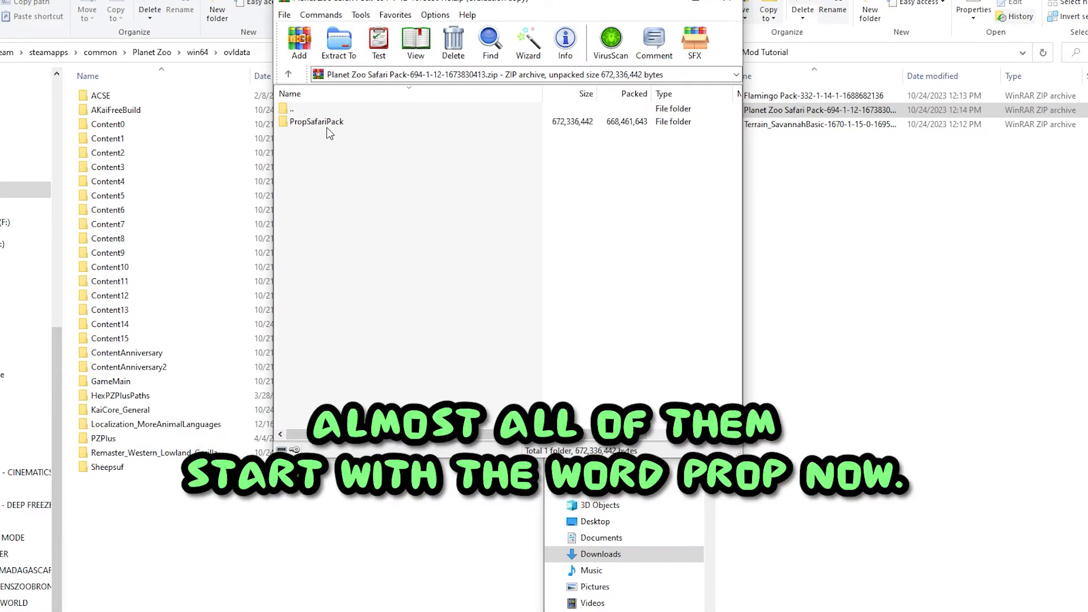
{"action": "mouse_move", "coordinate": [329, 134]}
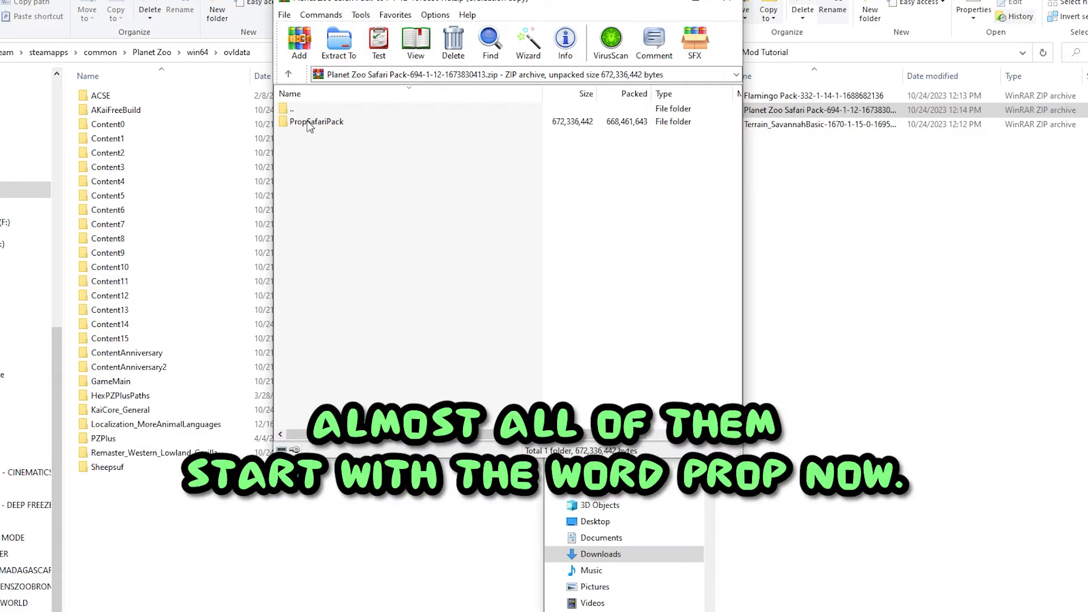
{"action": "left_click", "coordinate": [316, 121]}
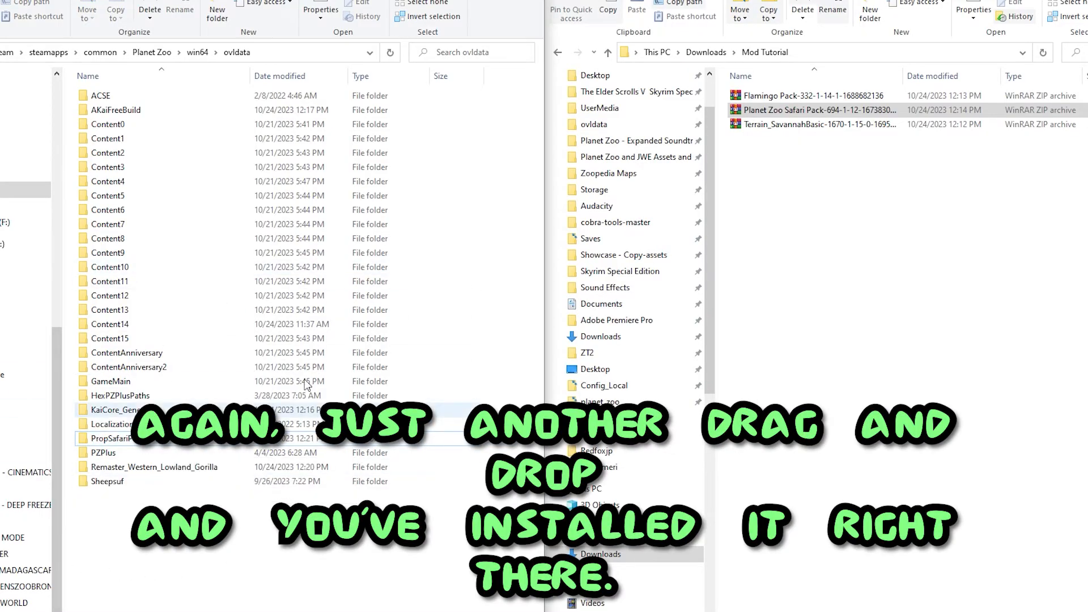
{"action": "left_click", "coordinate": [818, 125]}
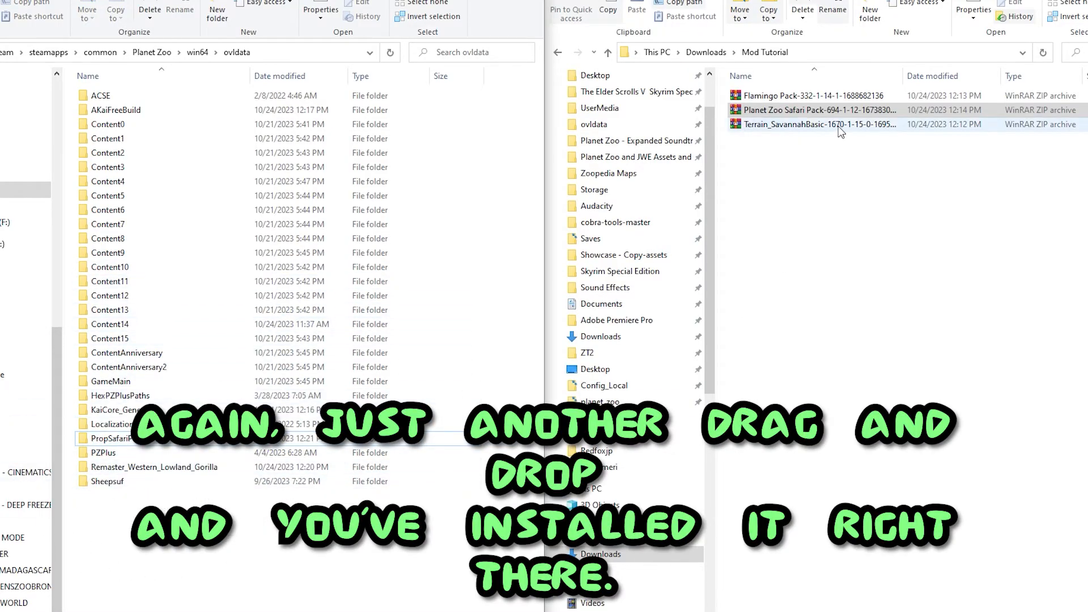
Step: Select PropFlamingoPack and all five flamingo species folders from the Flamingo Pack archive for ovldata
{"action": "double_click", "coordinate": [793, 95]}
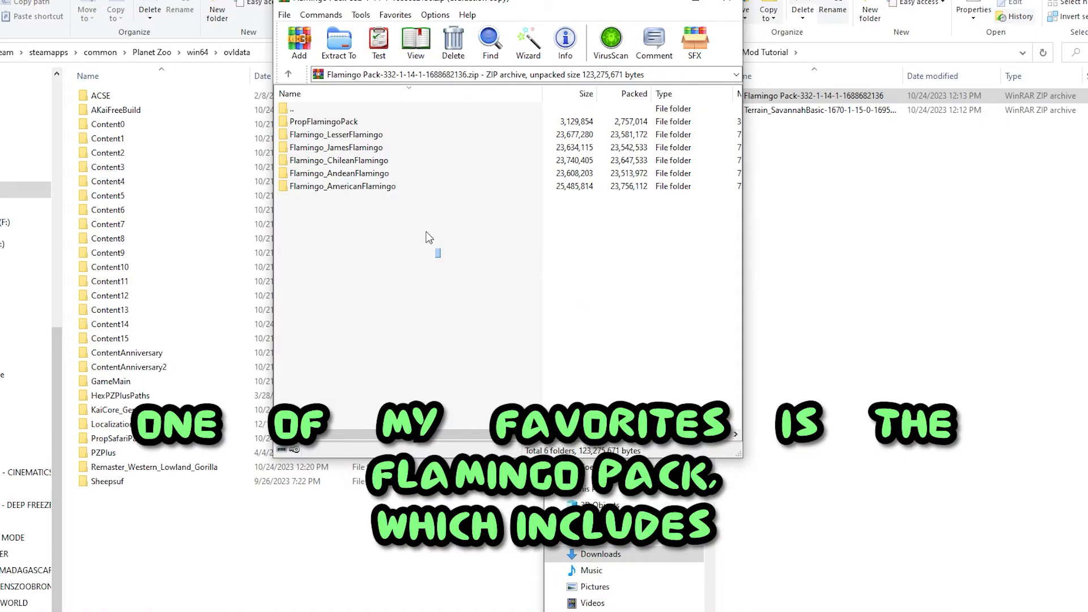
{"action": "mouse_move", "coordinate": [403, 260]}
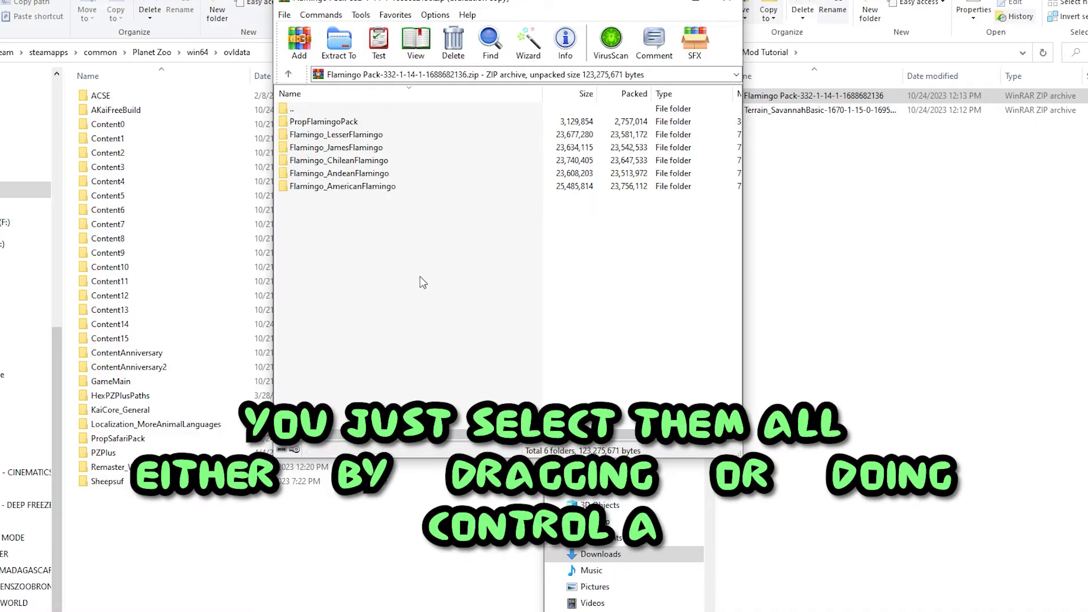
{"action": "key", "text": "ctrl+a"}
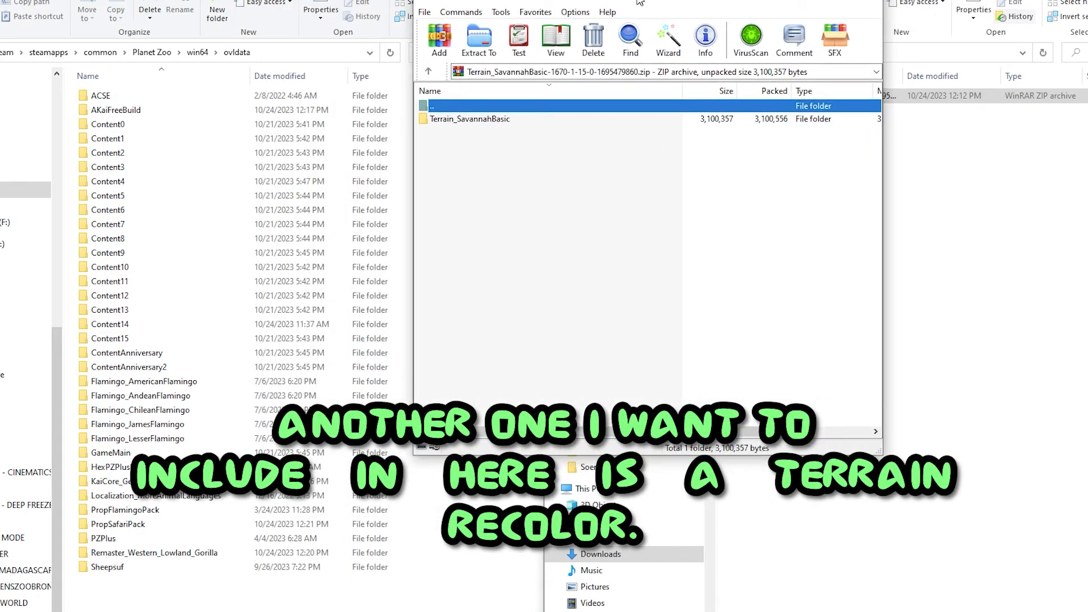
Step: Place the Terrain_SavannahBasic folder into ovldata
{"action": "left_click", "coordinate": [469, 119]}
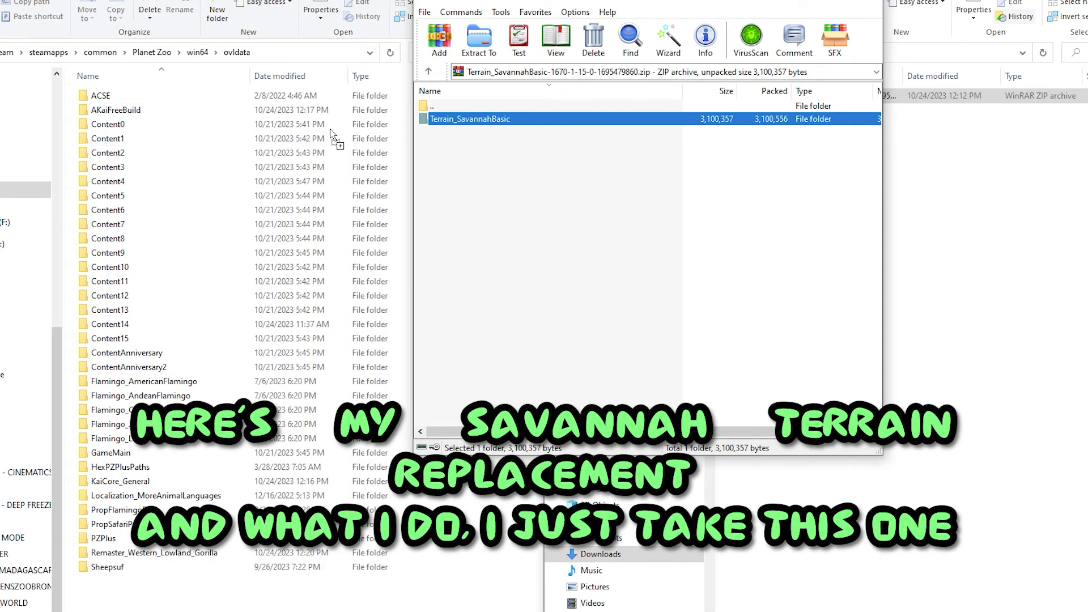
{"action": "left_click", "coordinate": [530, 153]}
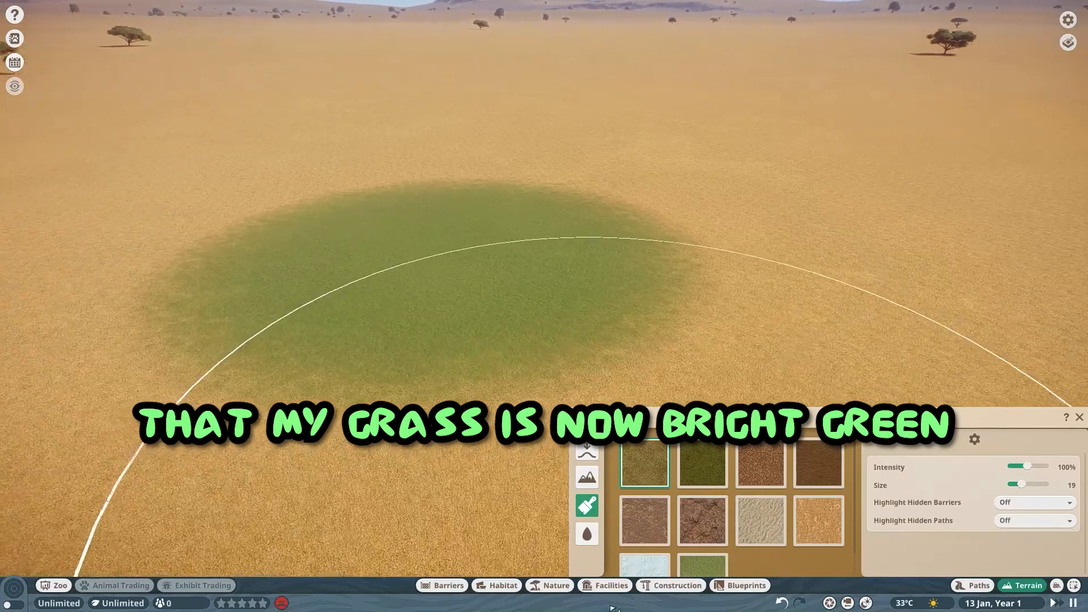
Step: Browse the Construction props and pick a modded Safari Pack prop to place
{"action": "left_click", "coordinate": [670, 585]}
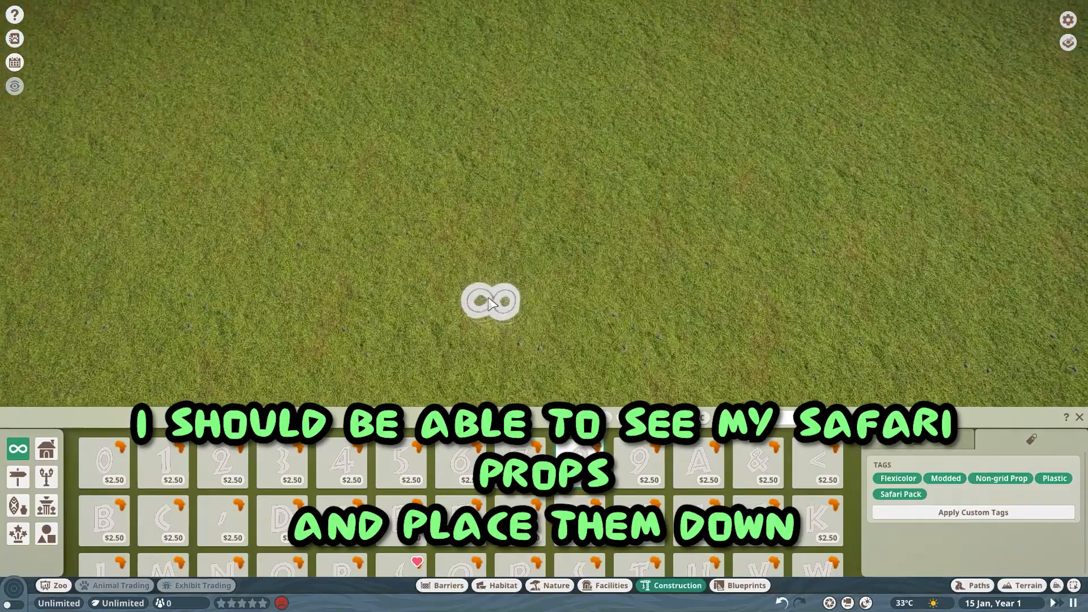
{"action": "left_click", "coordinate": [638, 461]}
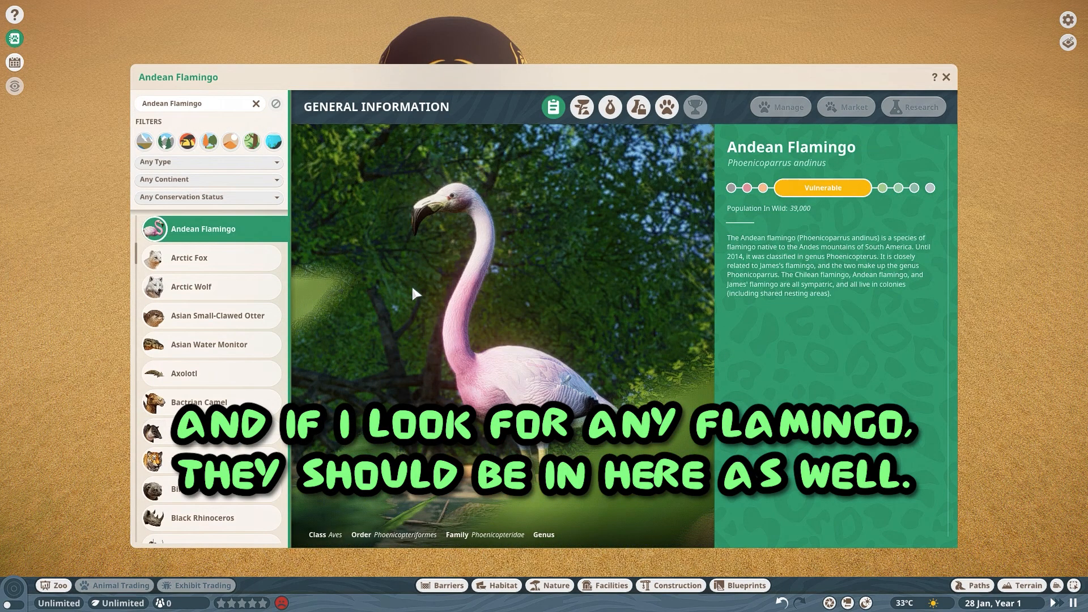
Step: View Andean Flamingo's natural habitat and research pages, then start a new species search with 'g'
{"action": "left_click", "coordinate": [581, 106]}
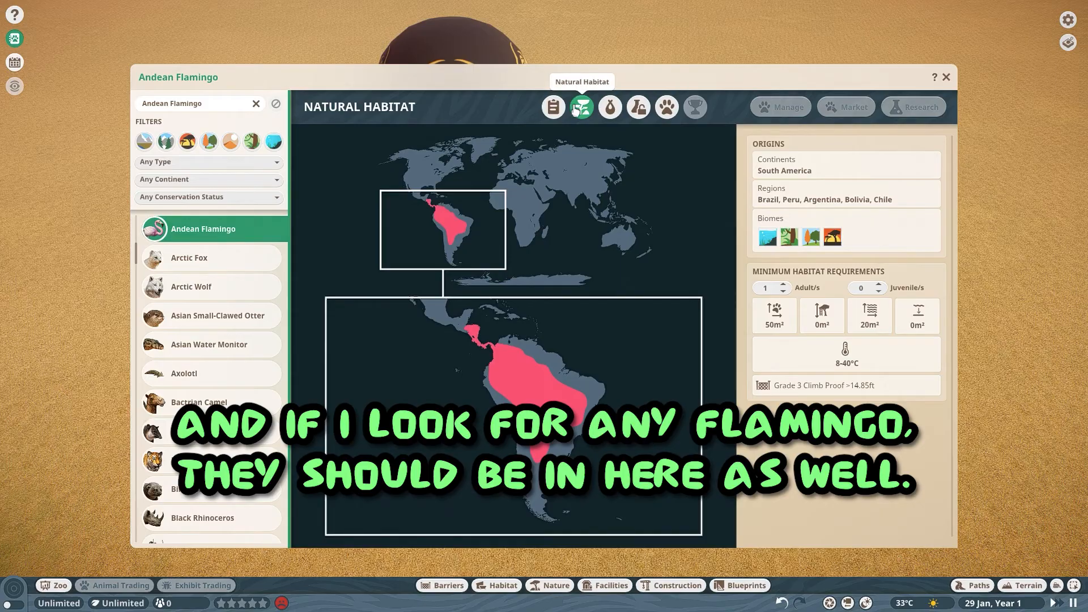
{"action": "left_click", "coordinate": [637, 106]}
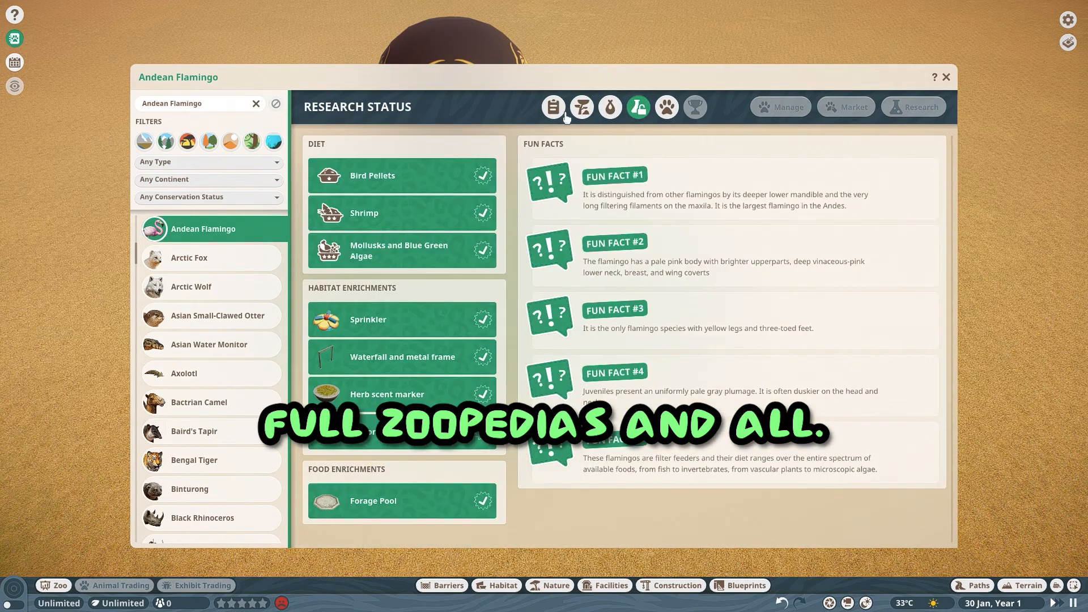
{"action": "left_click", "coordinate": [553, 107]}
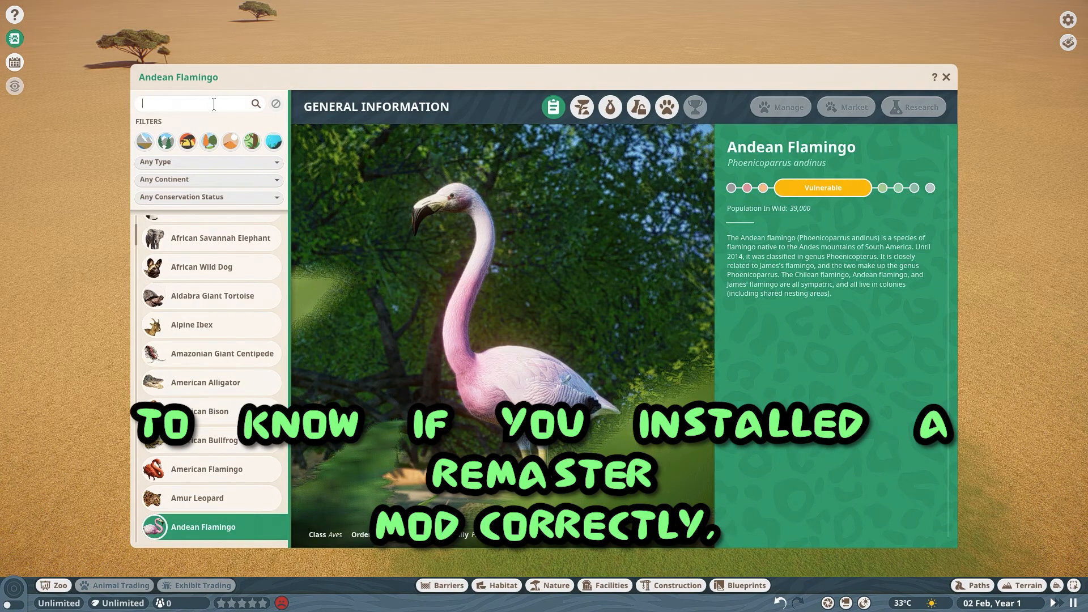
{"action": "type", "text": "g"}
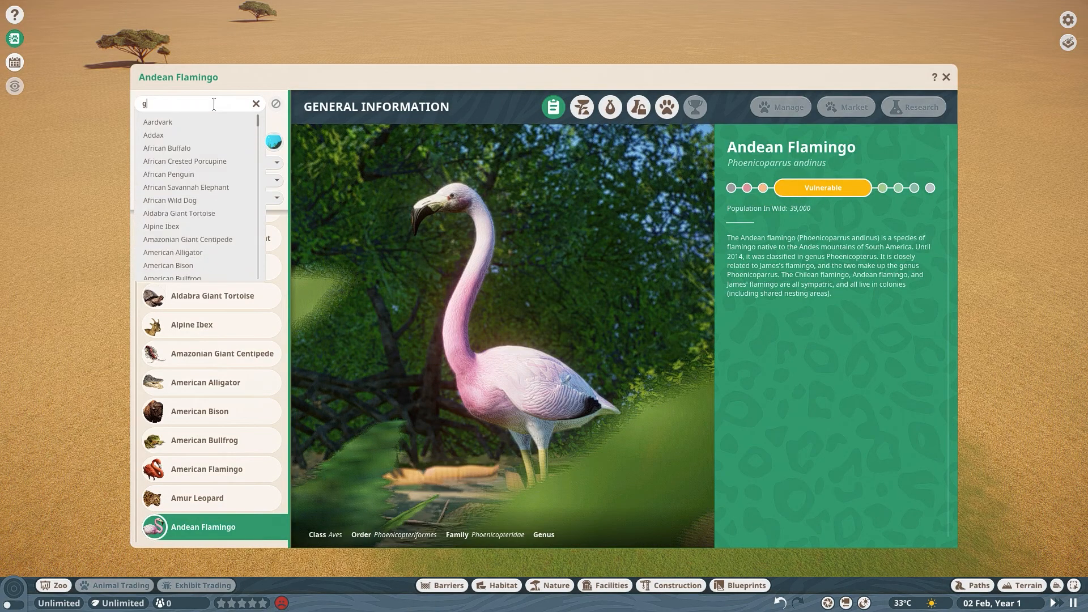